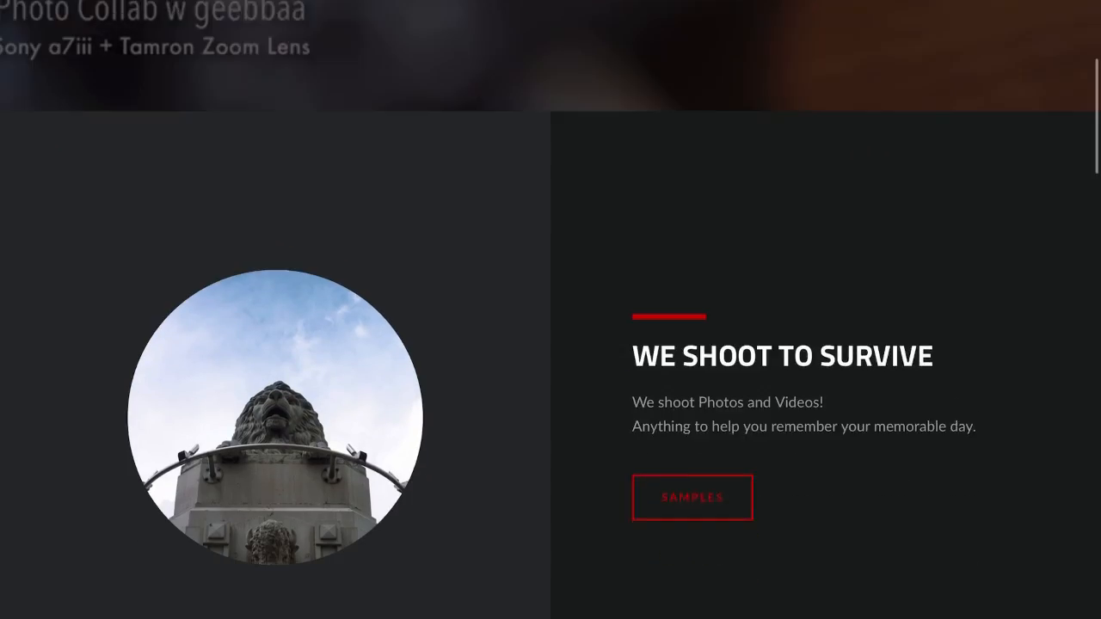
# Step: Scroll the Fixppo web page to the 'Fix All iOS/iPadOS/tvOS Problems at Home' section
pyautogui.scroll(-3)
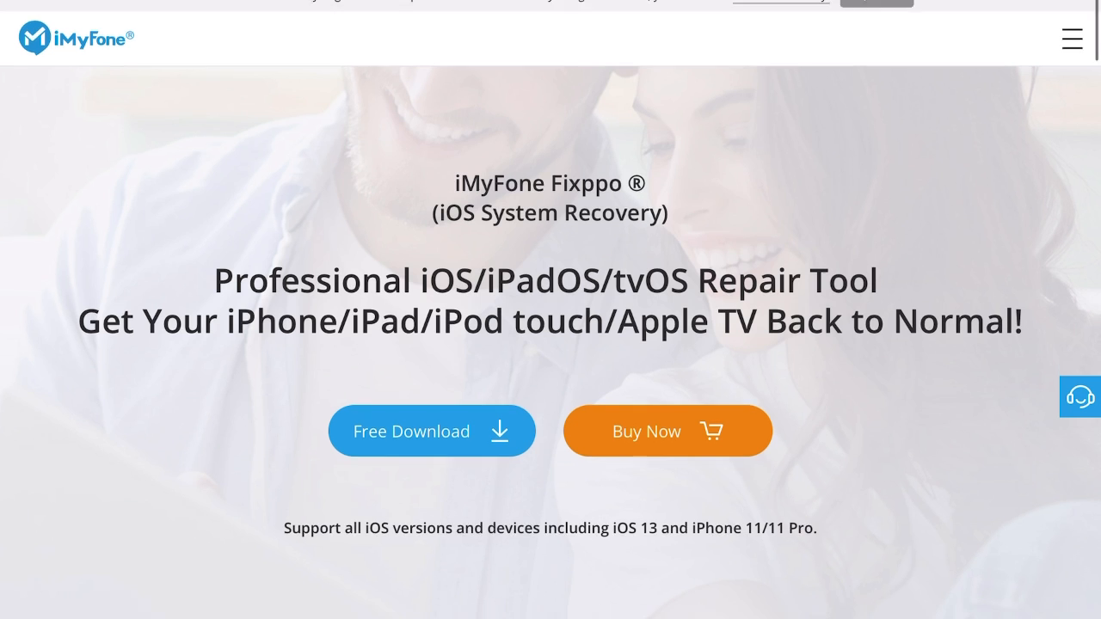
pyautogui.scroll(-3)
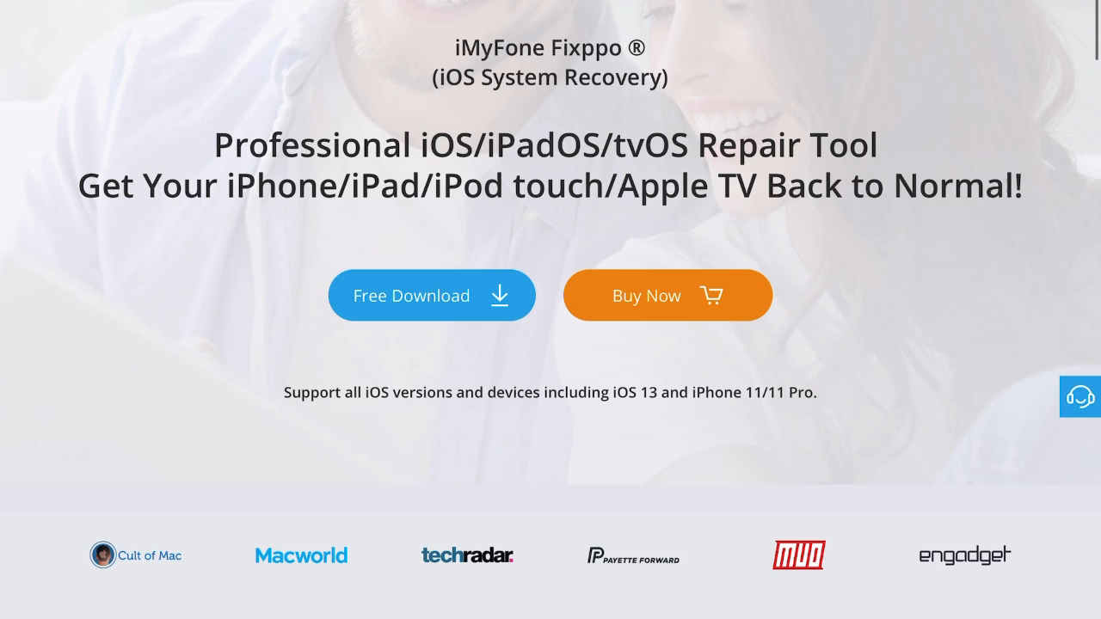
pyautogui.scroll(-3)
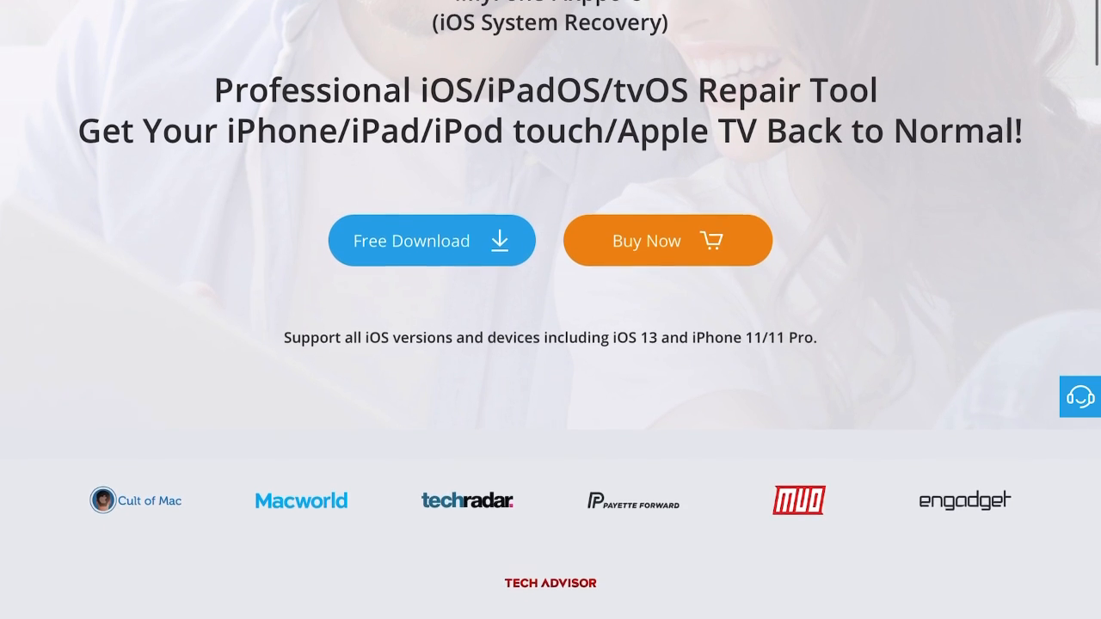
pyautogui.scroll(-3)
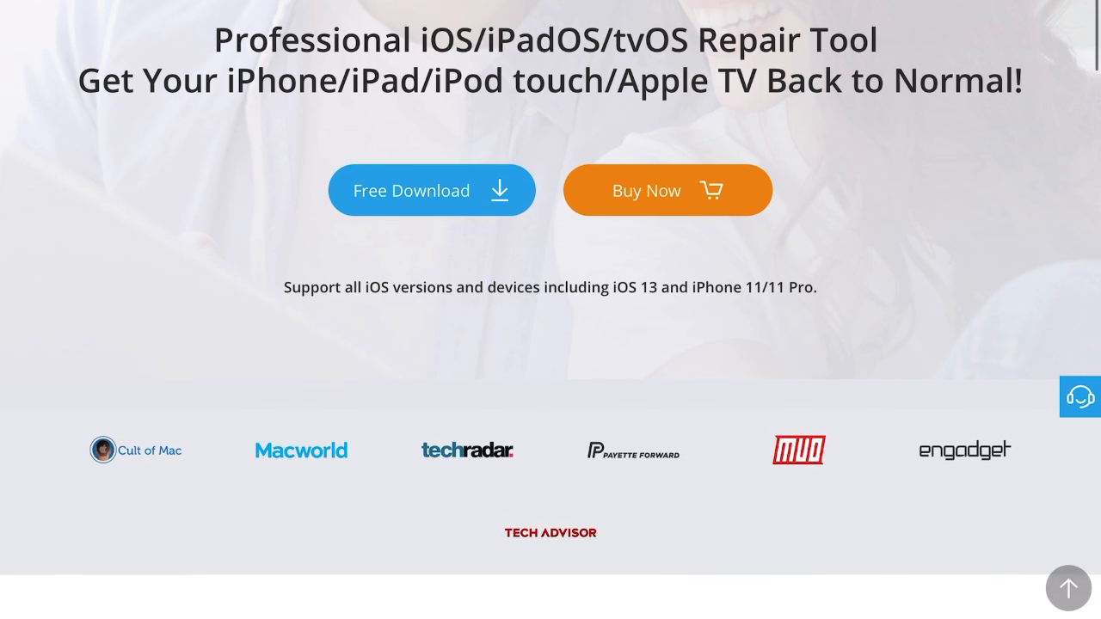
pyautogui.scroll(-3)
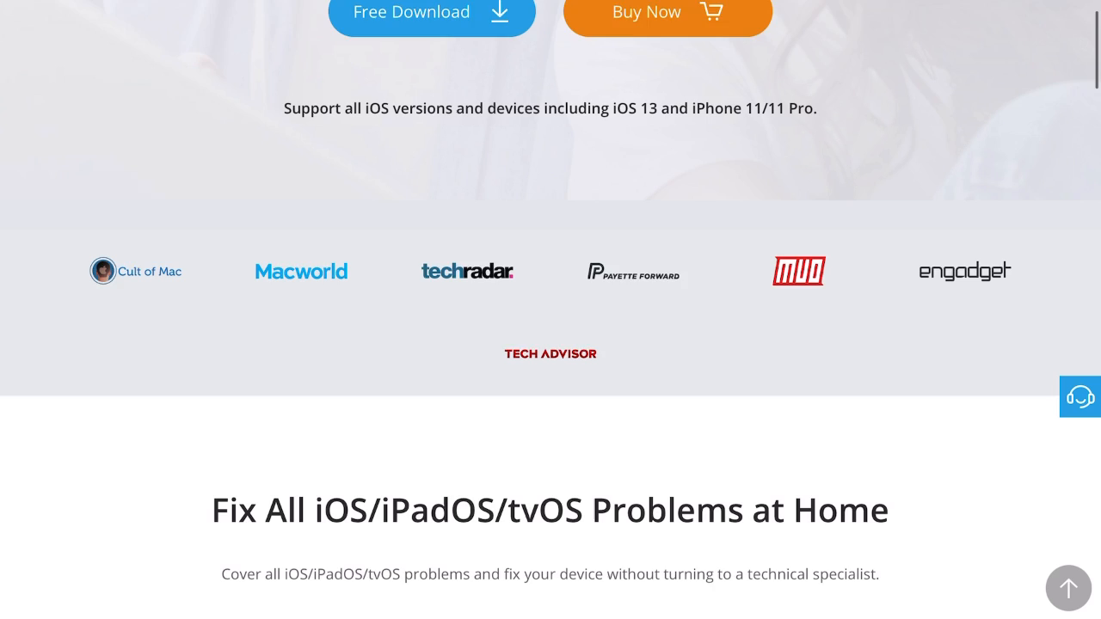
pyautogui.scroll(-3)
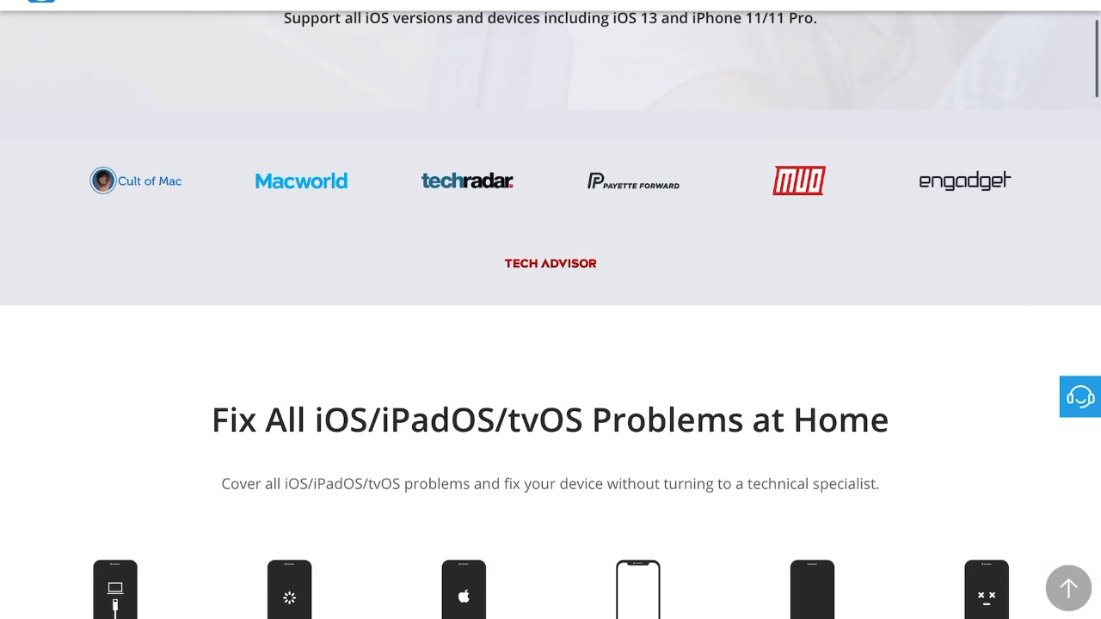
pyautogui.scroll(-3)
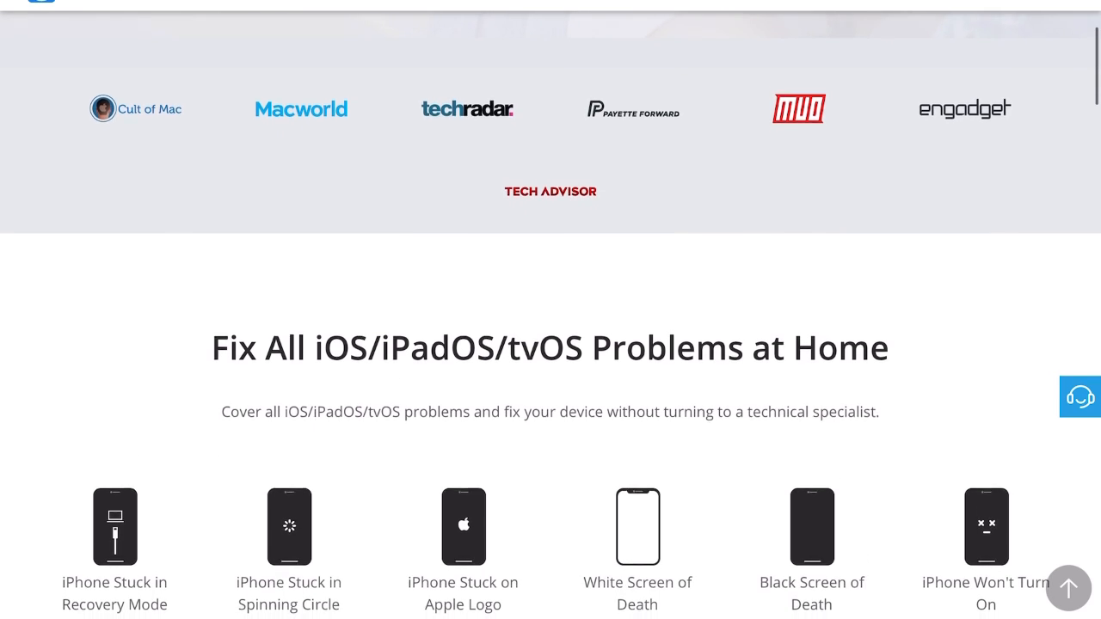
pyautogui.scroll(-3)
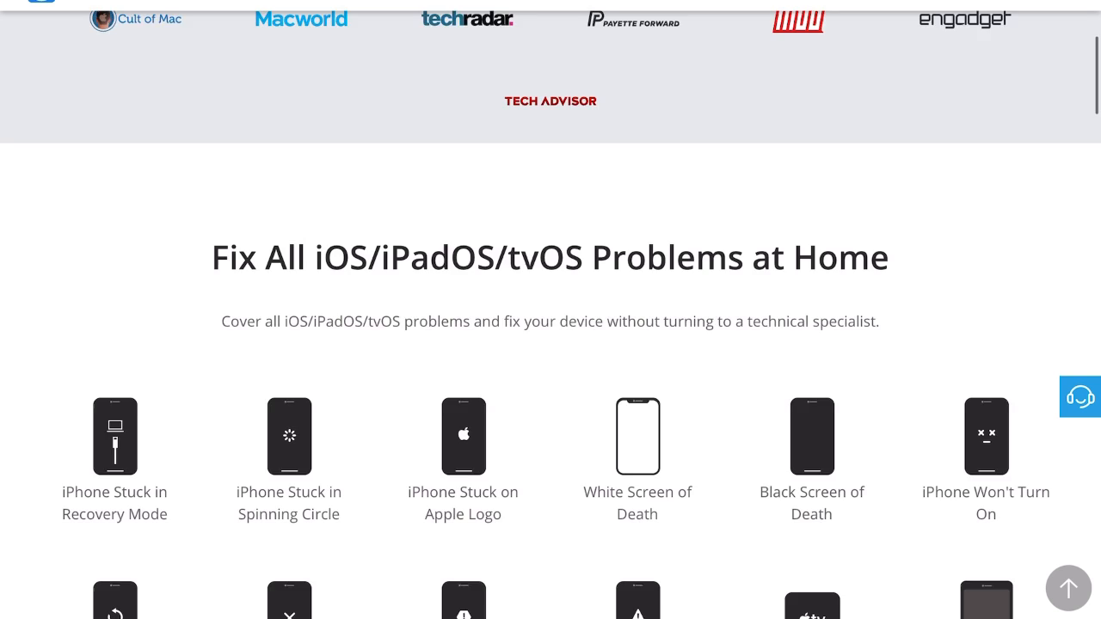
pyautogui.scroll(-3)
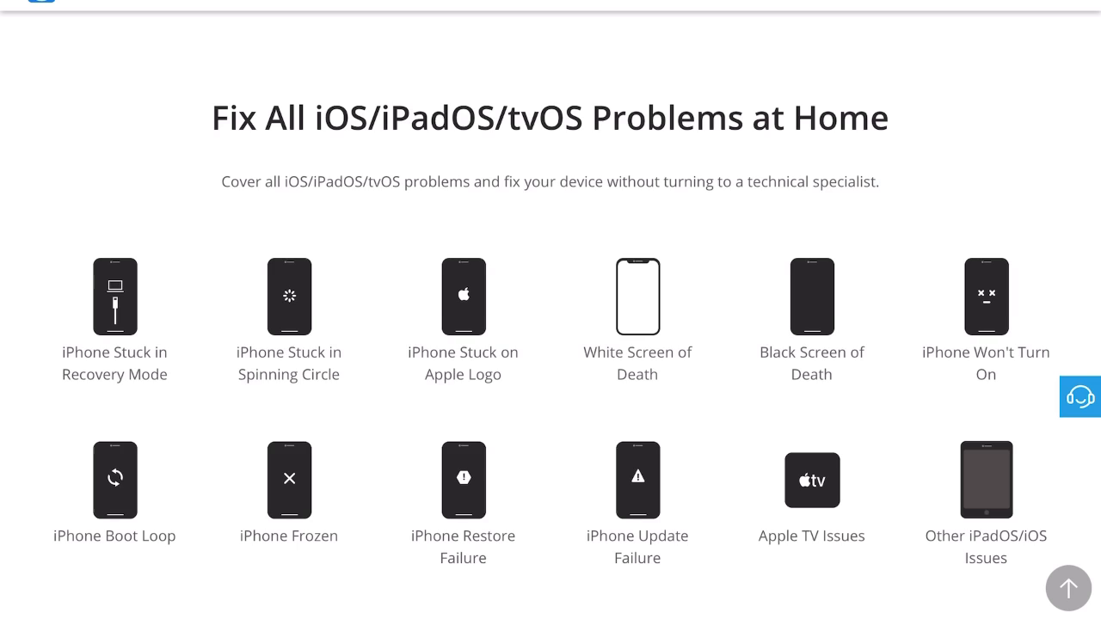
pyautogui.scroll(3)
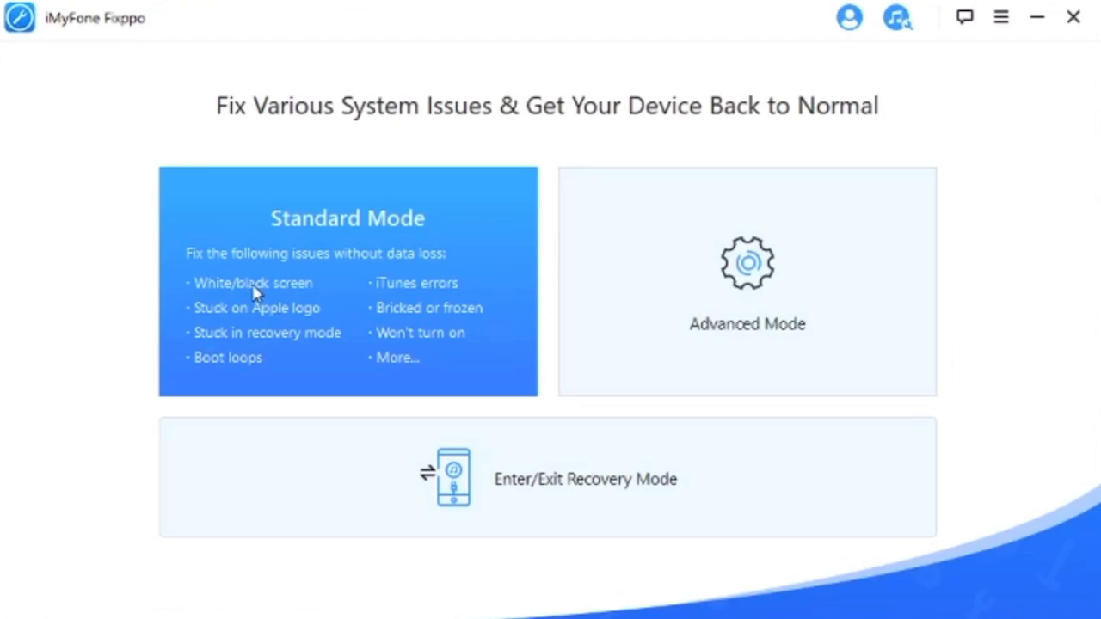
pyautogui.moveTo(658, 119)
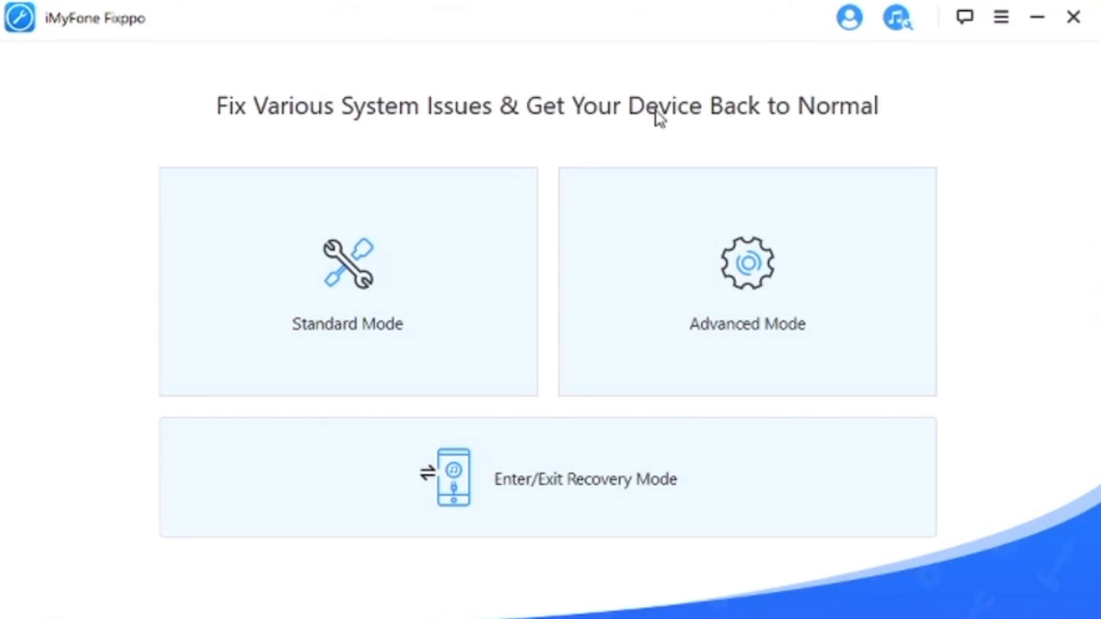
pyautogui.moveTo(347, 280)
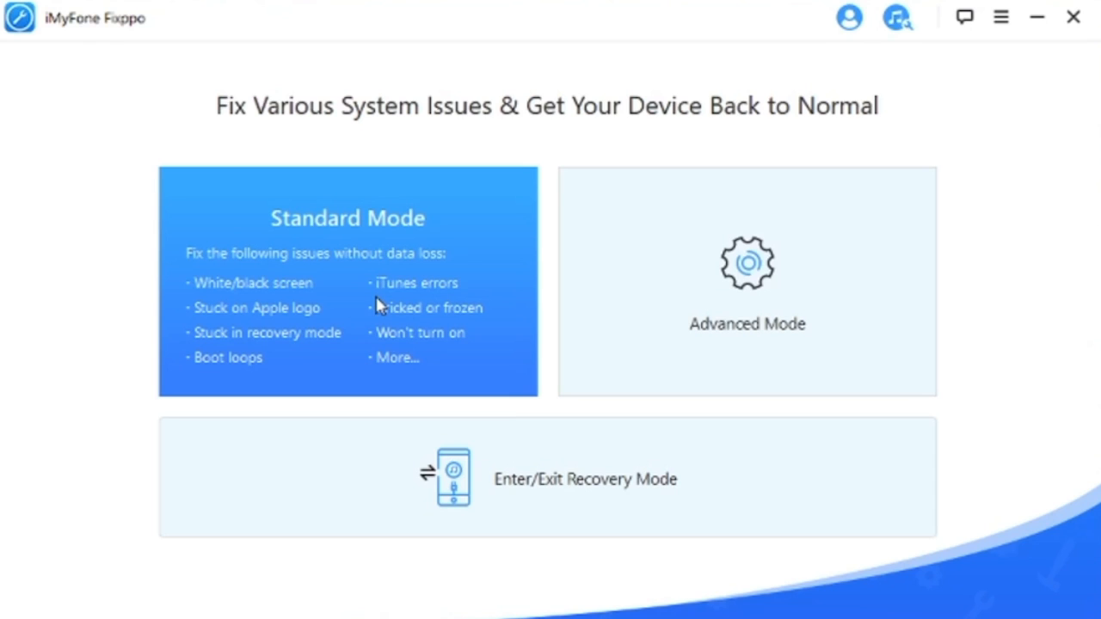
pyautogui.click(347, 280)
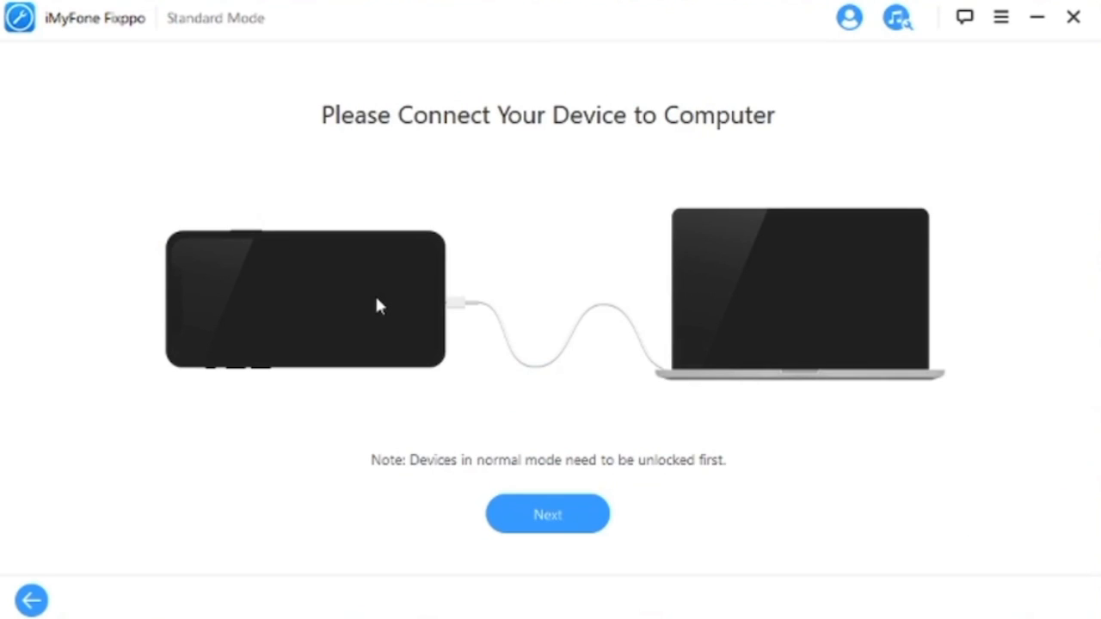
pyautogui.click(31, 599)
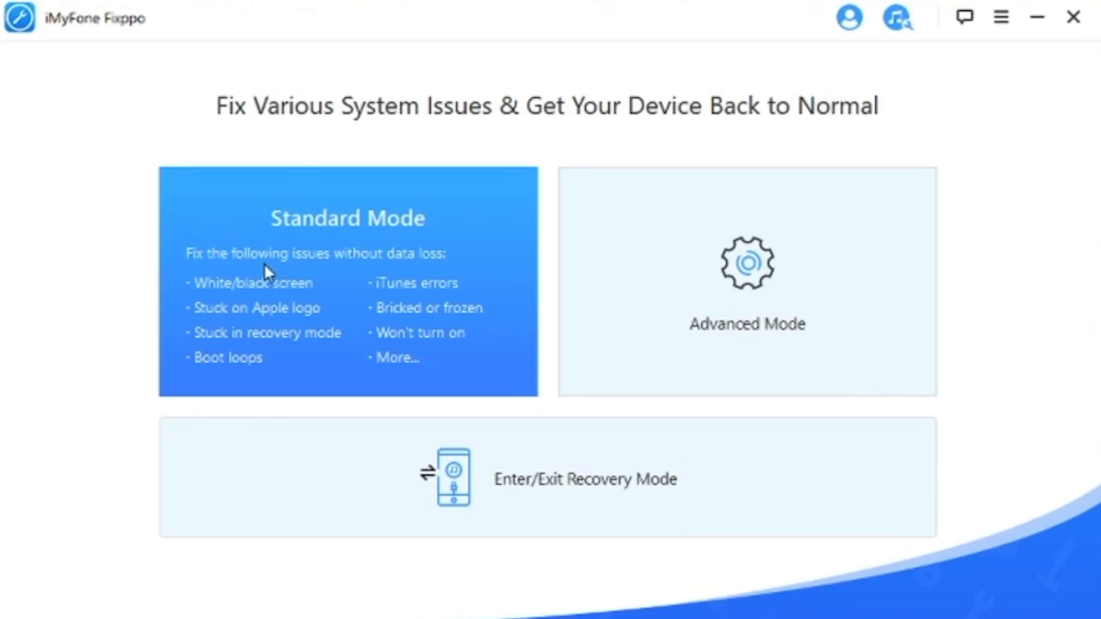
pyautogui.moveTo(505, 213)
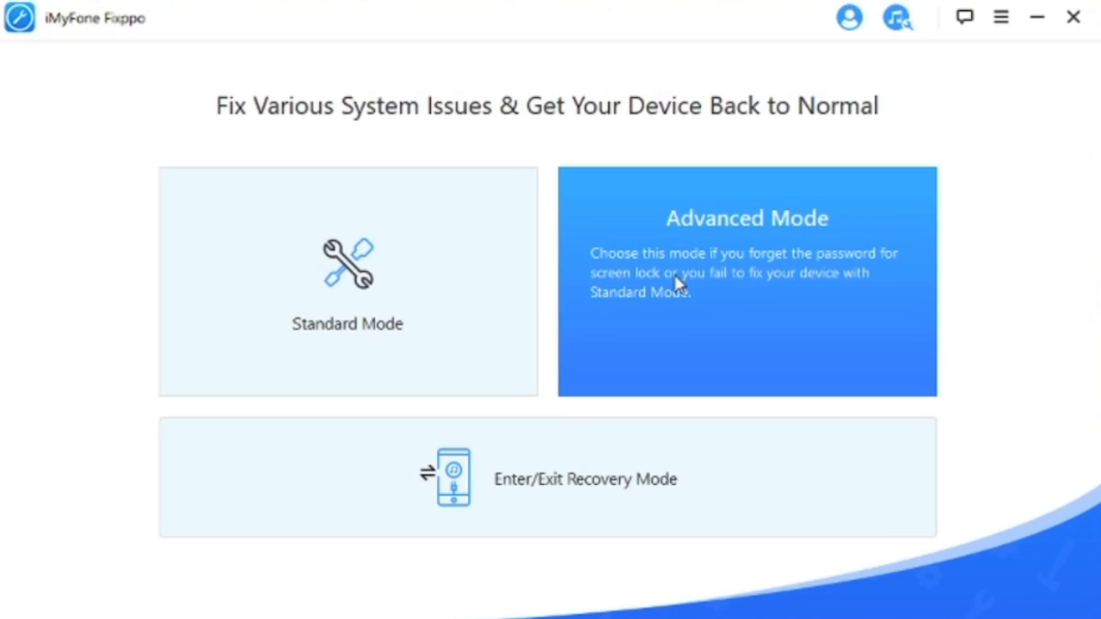
pyautogui.moveTo(849, 303)
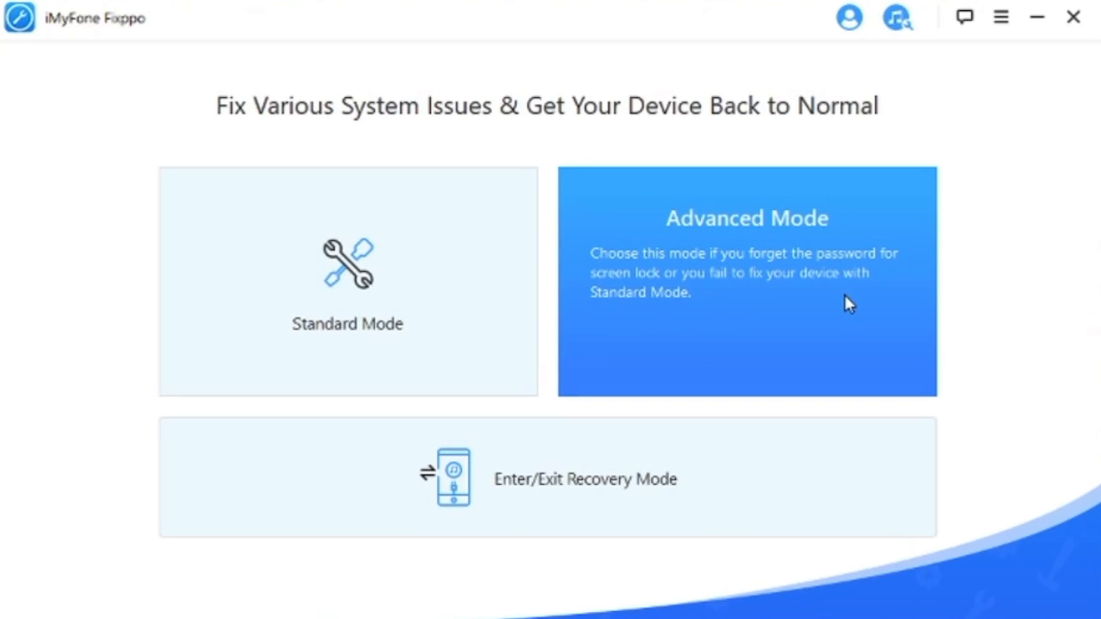
pyautogui.moveTo(833, 303)
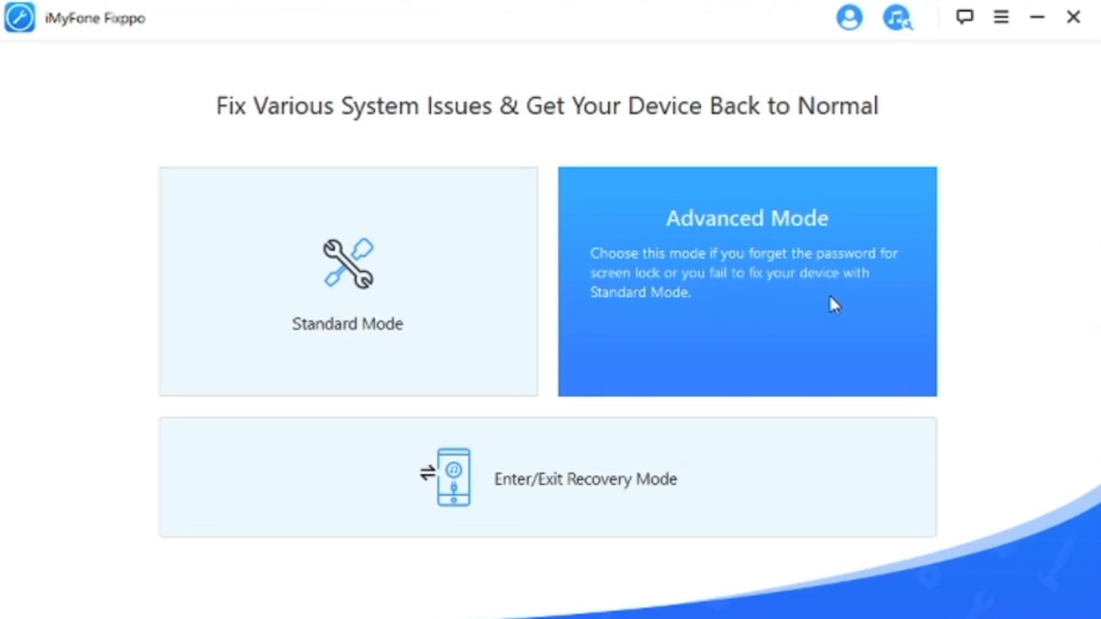
pyautogui.moveTo(828, 303)
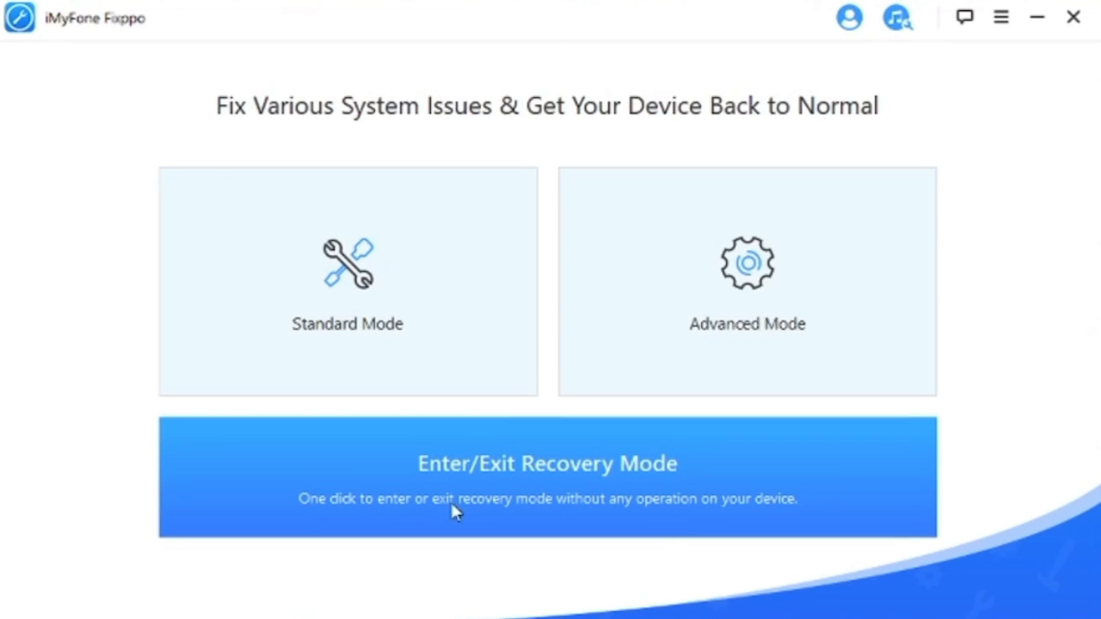
pyautogui.moveTo(353, 516)
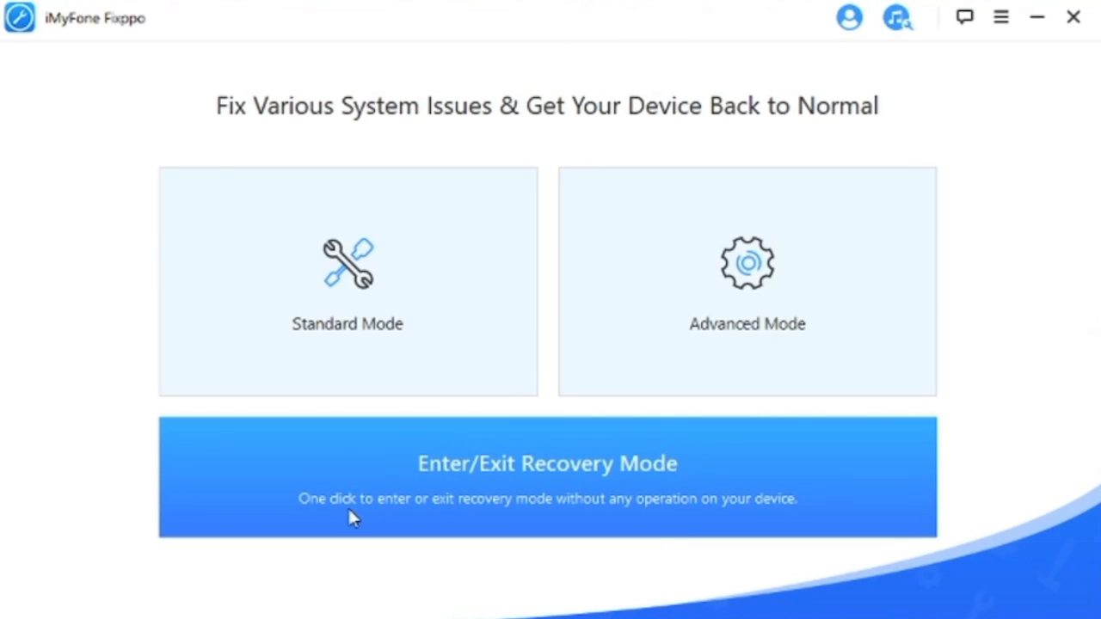
pyautogui.moveTo(671, 515)
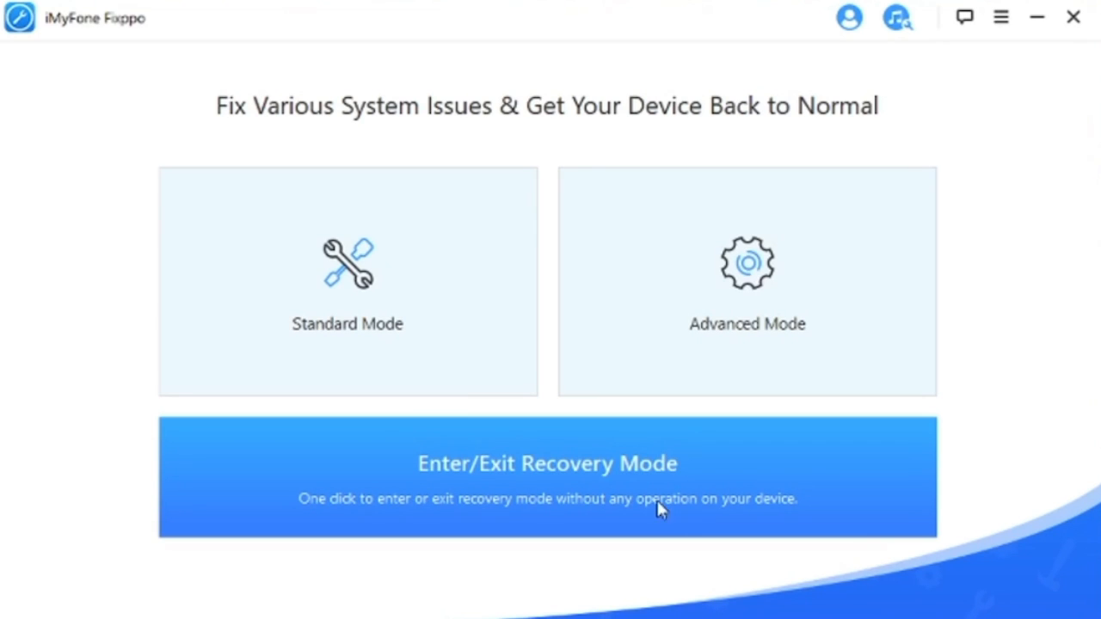
pyautogui.moveTo(507, 462)
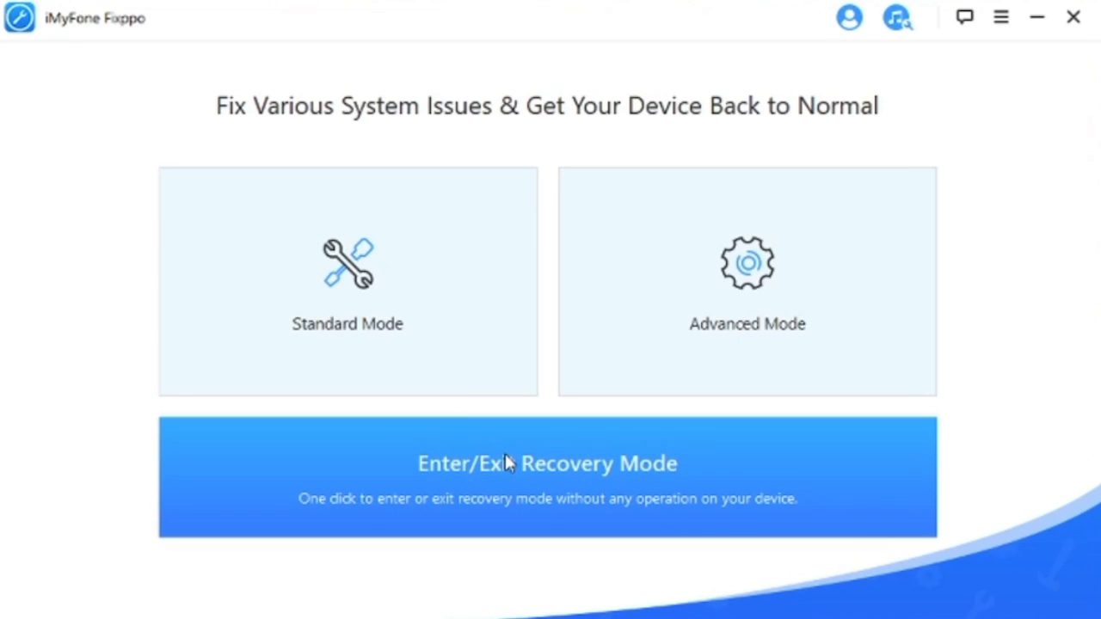
pyautogui.moveTo(347, 281)
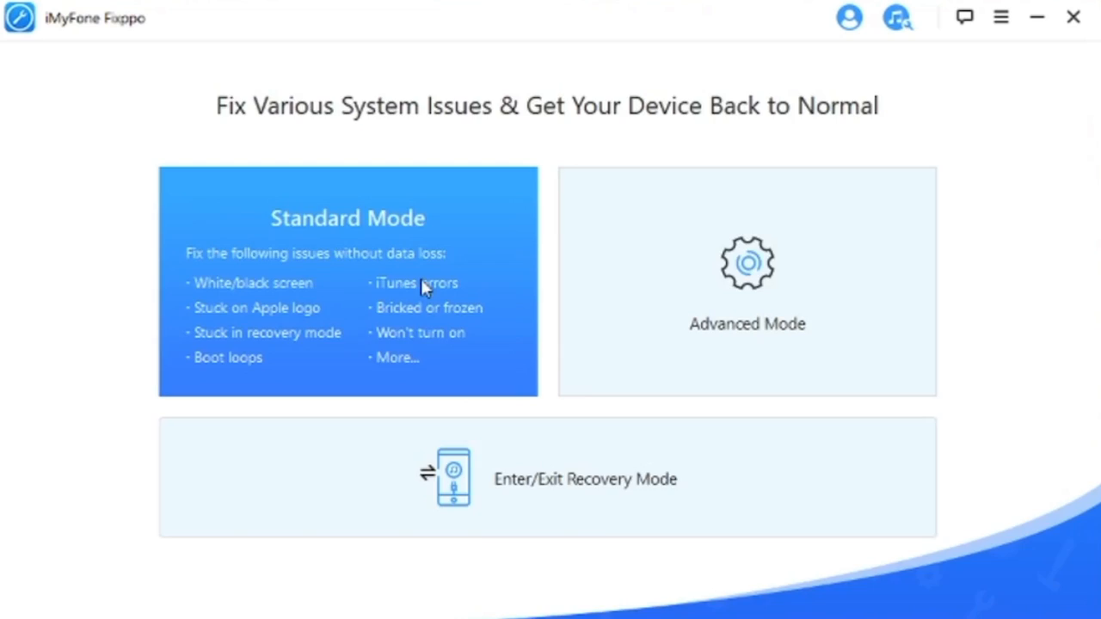
# Step: Choose Standard Mode on the Fixppo home screen to repair without data loss
pyautogui.click(347, 282)
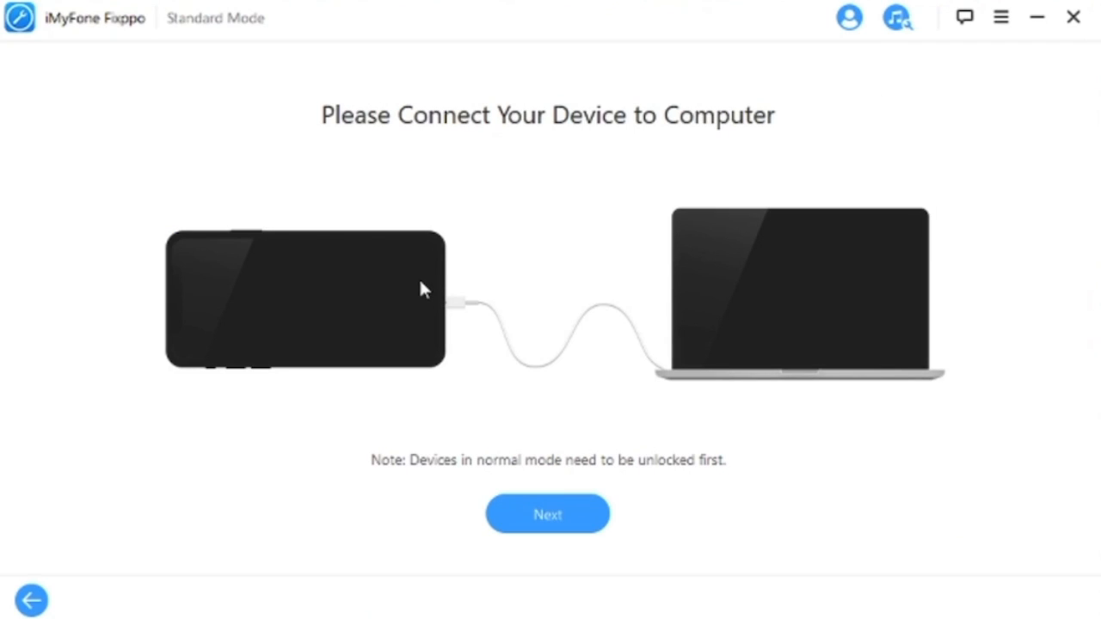
pyautogui.moveTo(524, 480)
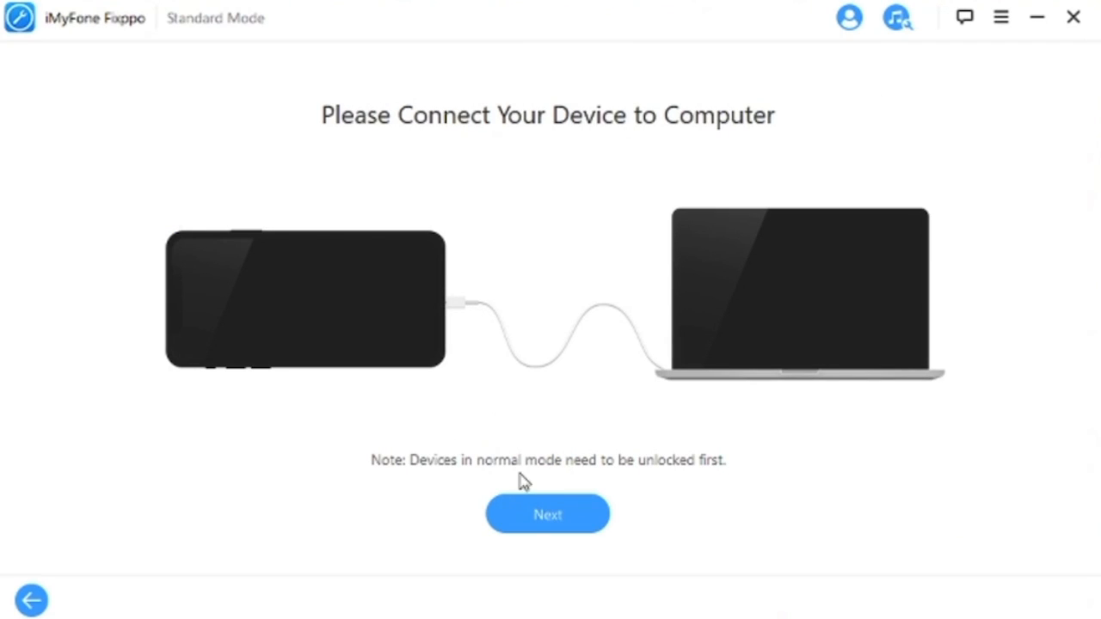
pyautogui.moveTo(720, 479)
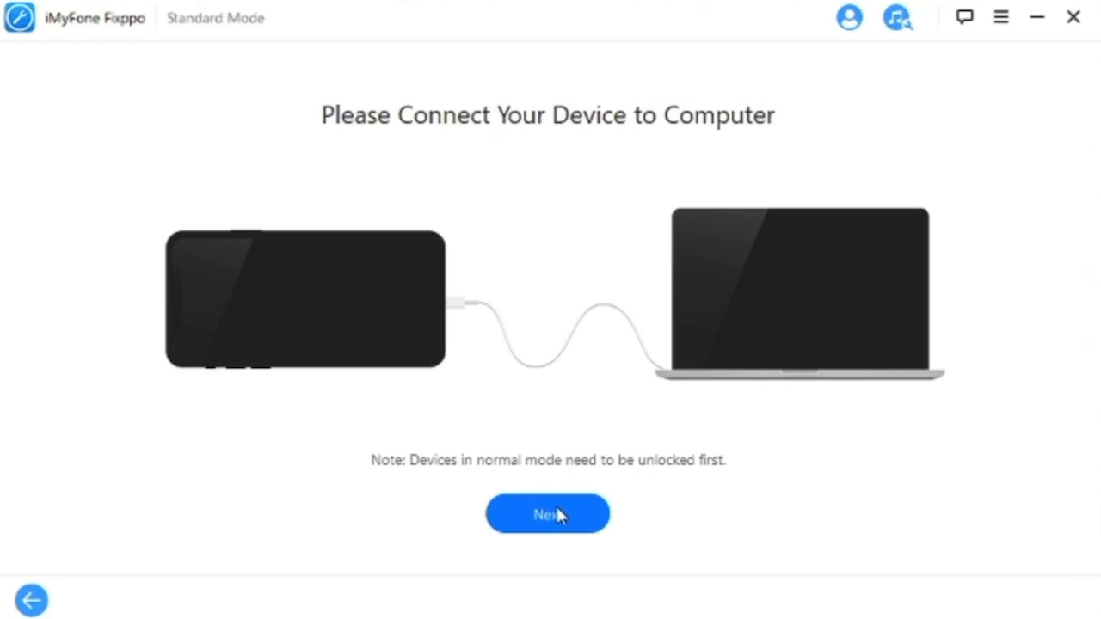
# Step: Continue past the connect prompt and download firmware 13.5.1 for the iPhone 6s Plus
pyautogui.click(547, 515)
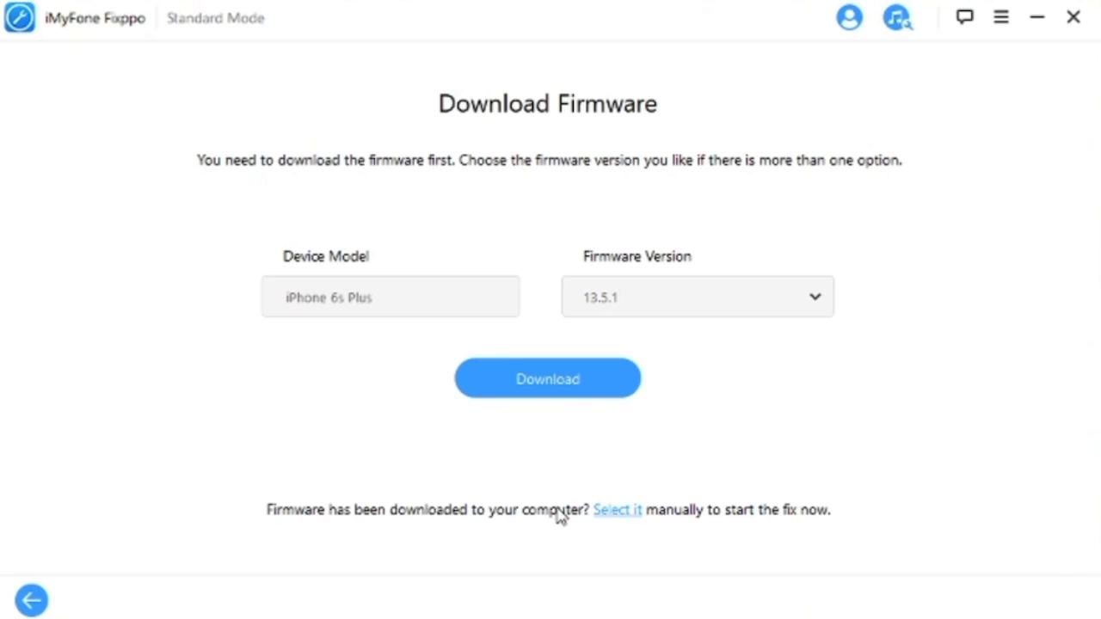
pyautogui.moveTo(390, 308)
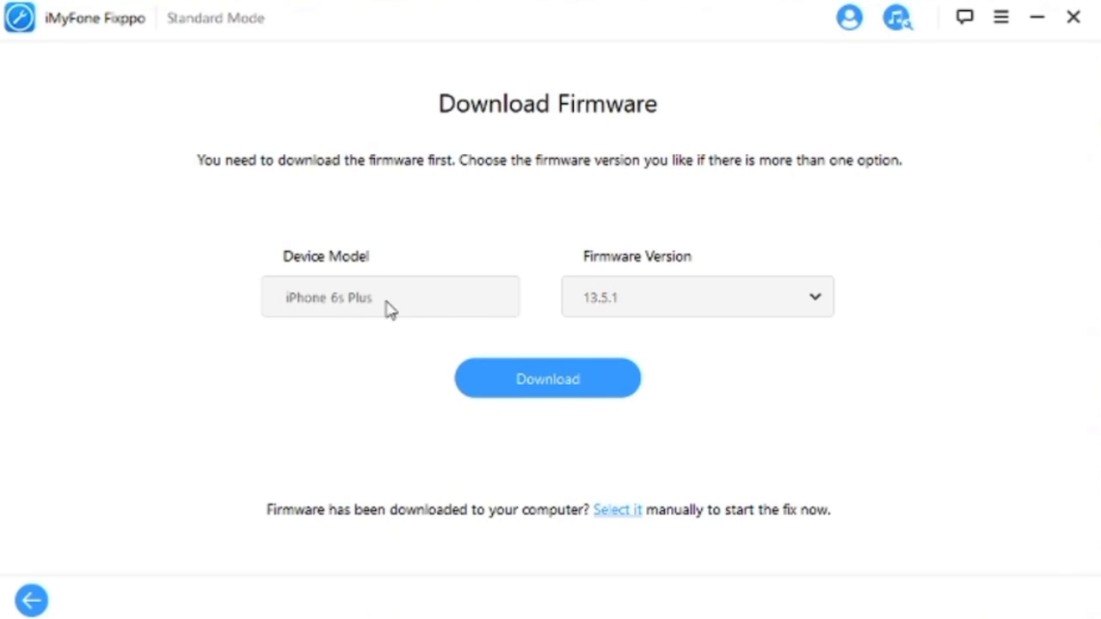
pyautogui.moveTo(635, 301)
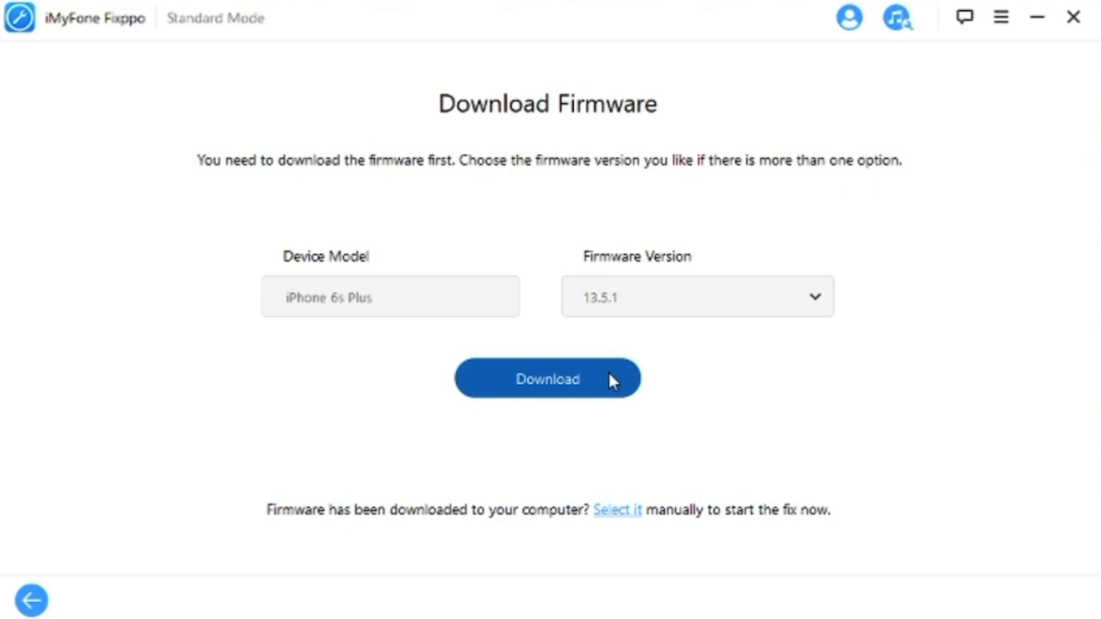
pyautogui.click(547, 379)
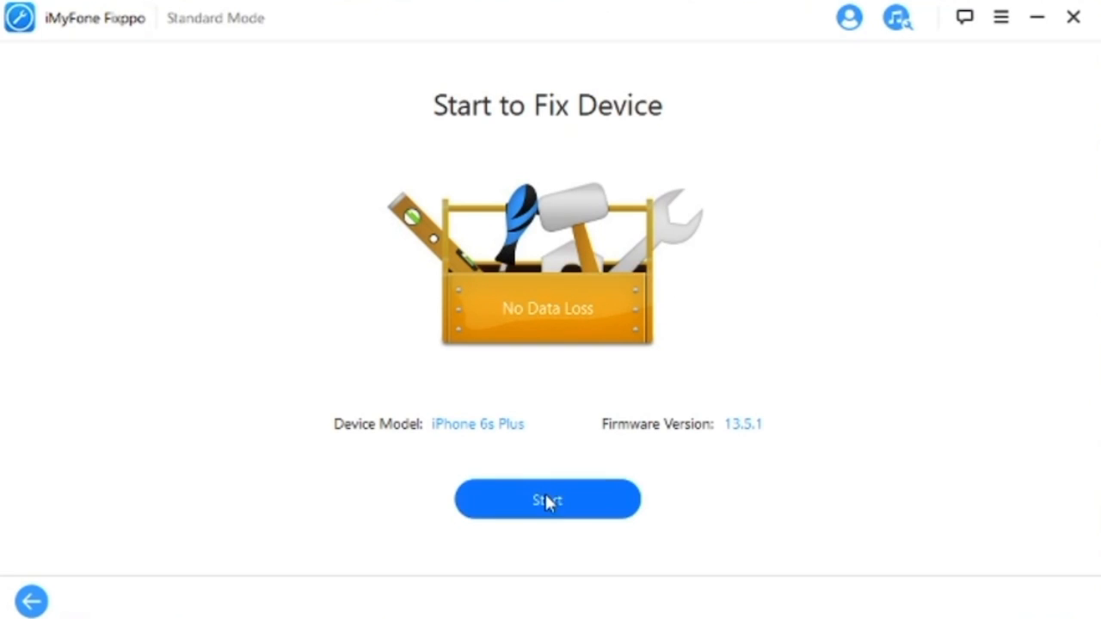
# Step: Start fixing the device and view the iPhone 7/7 Plus DFU mode steps
pyautogui.click(547, 499)
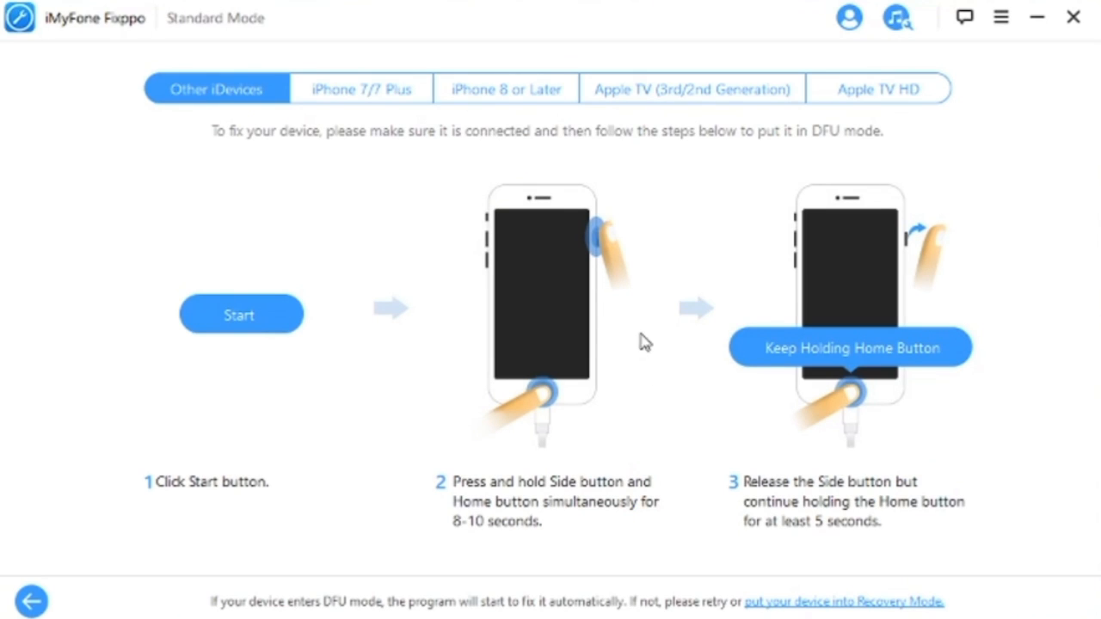
pyautogui.moveTo(639, 319)
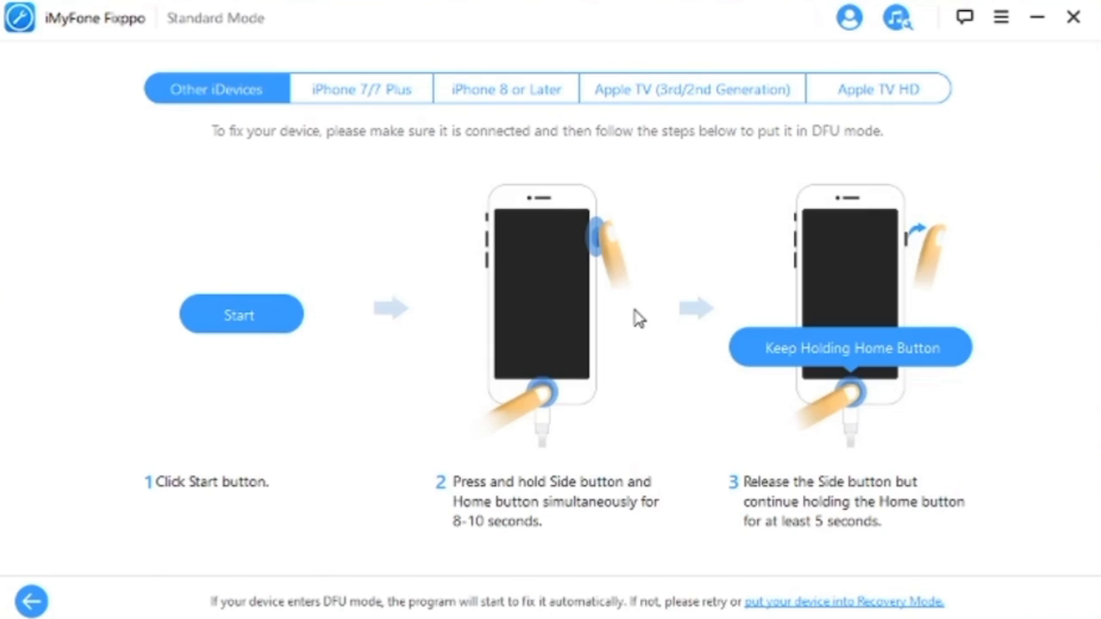
pyautogui.moveTo(632, 280)
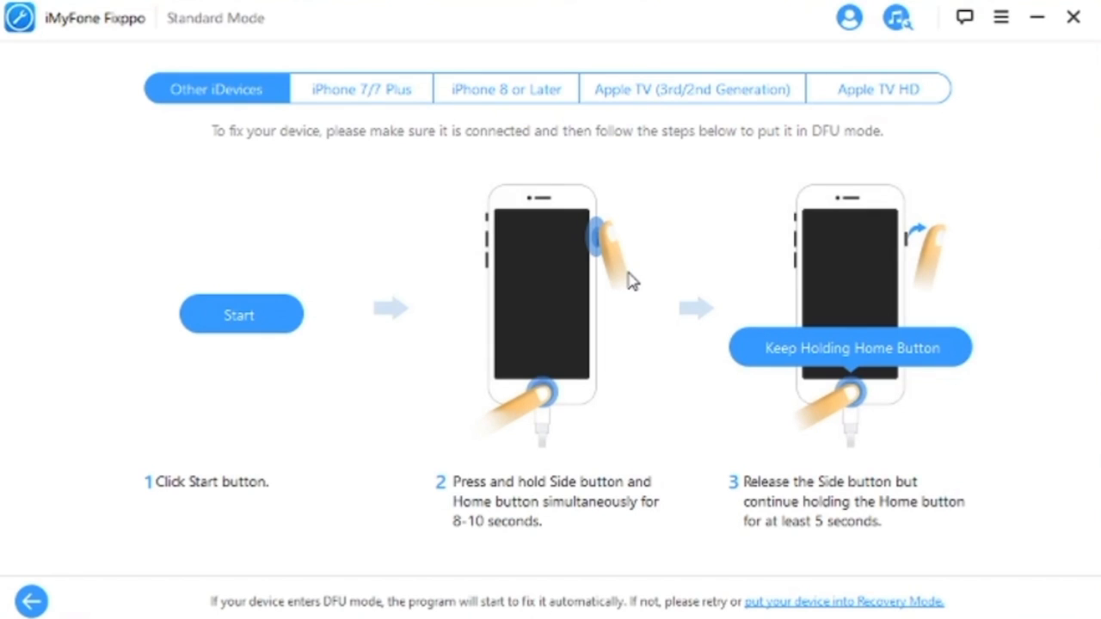
pyautogui.moveTo(638, 227)
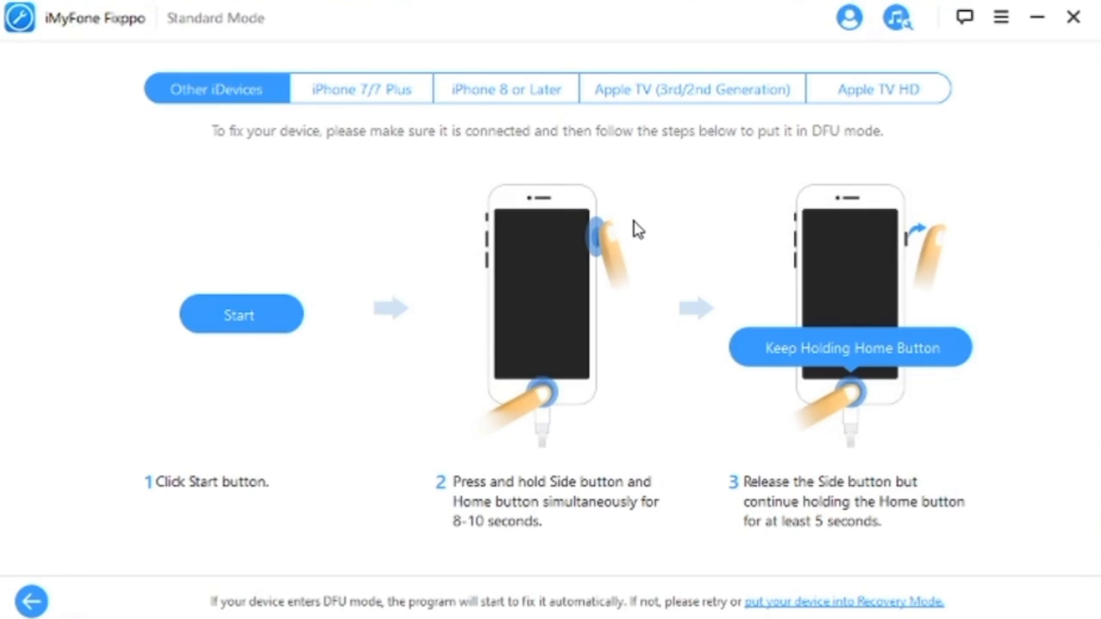
pyautogui.moveTo(630, 202)
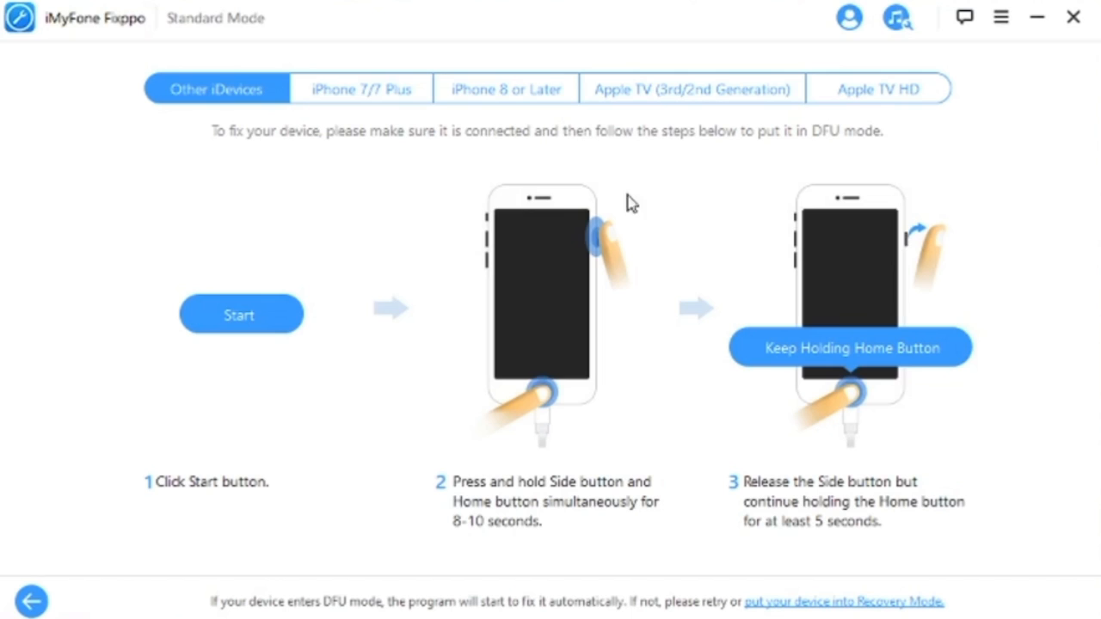
pyautogui.moveTo(1022, 324)
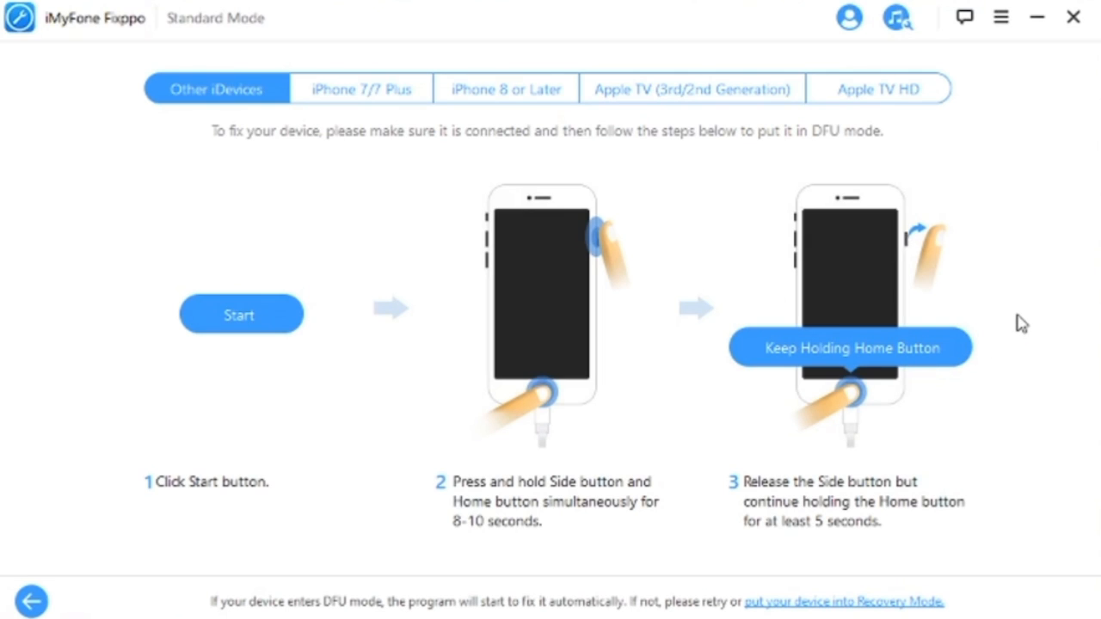
pyautogui.moveTo(993, 282)
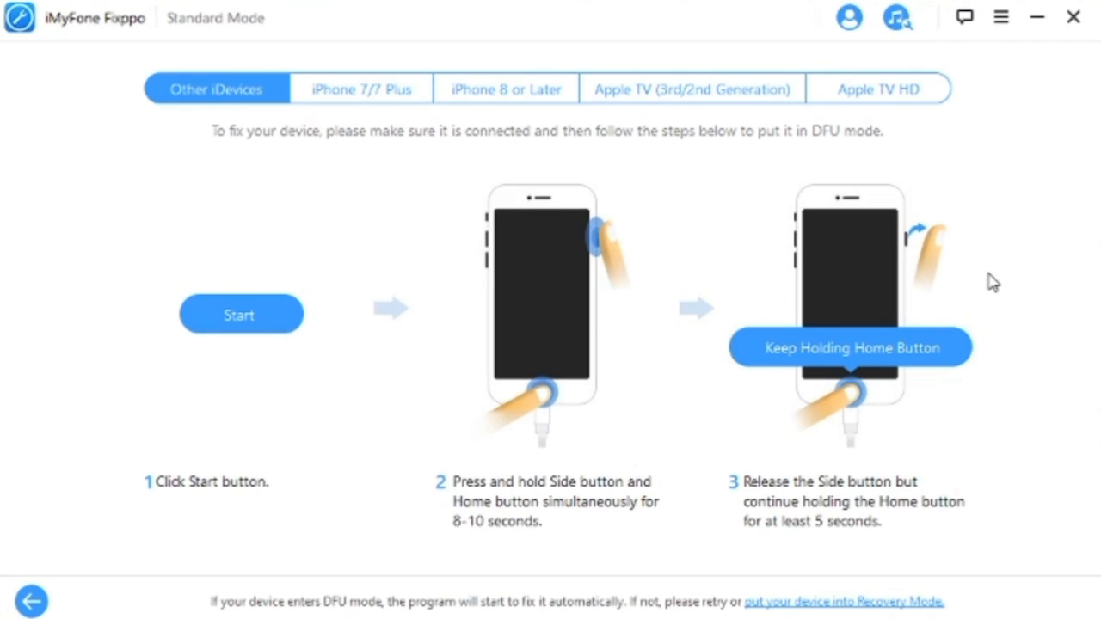
pyautogui.moveTo(362, 88)
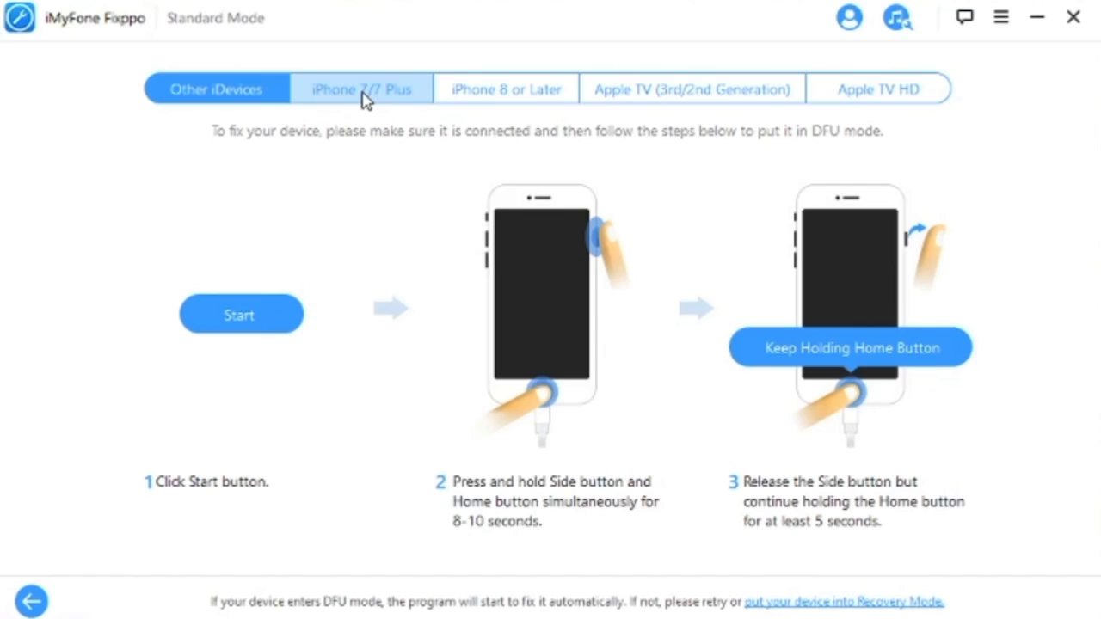
pyautogui.click(361, 88)
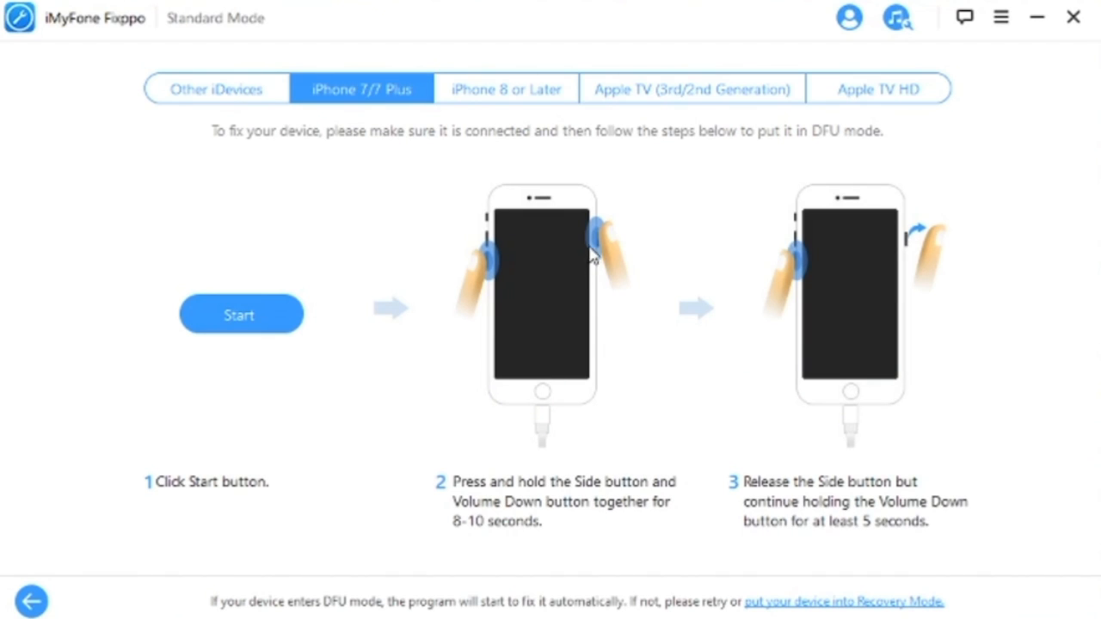
pyautogui.moveTo(1066, 234)
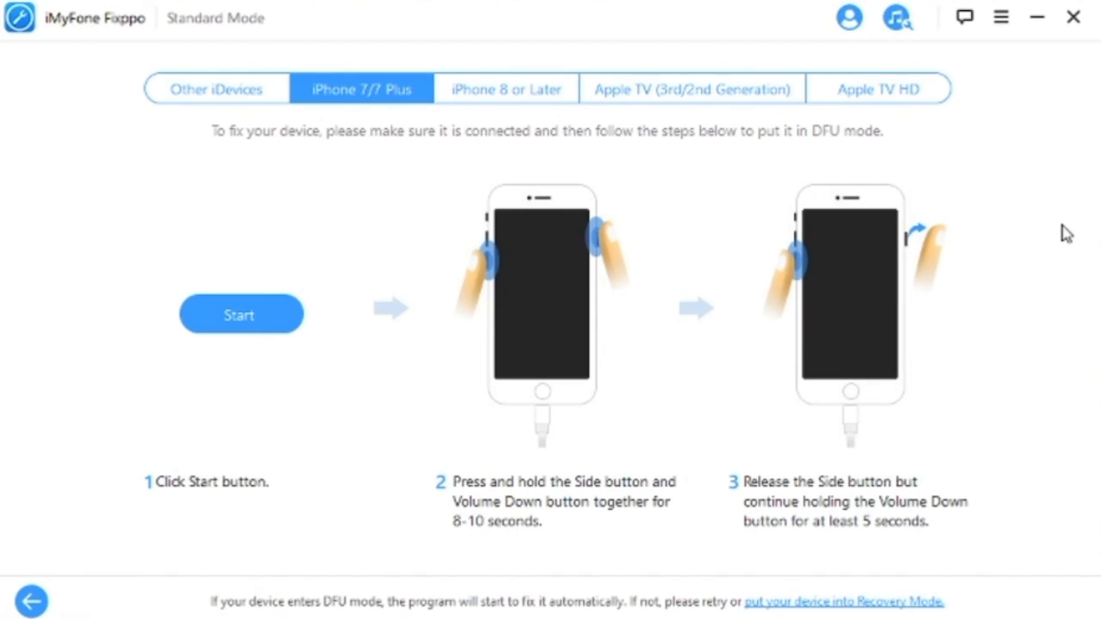
pyautogui.moveTo(1042, 225)
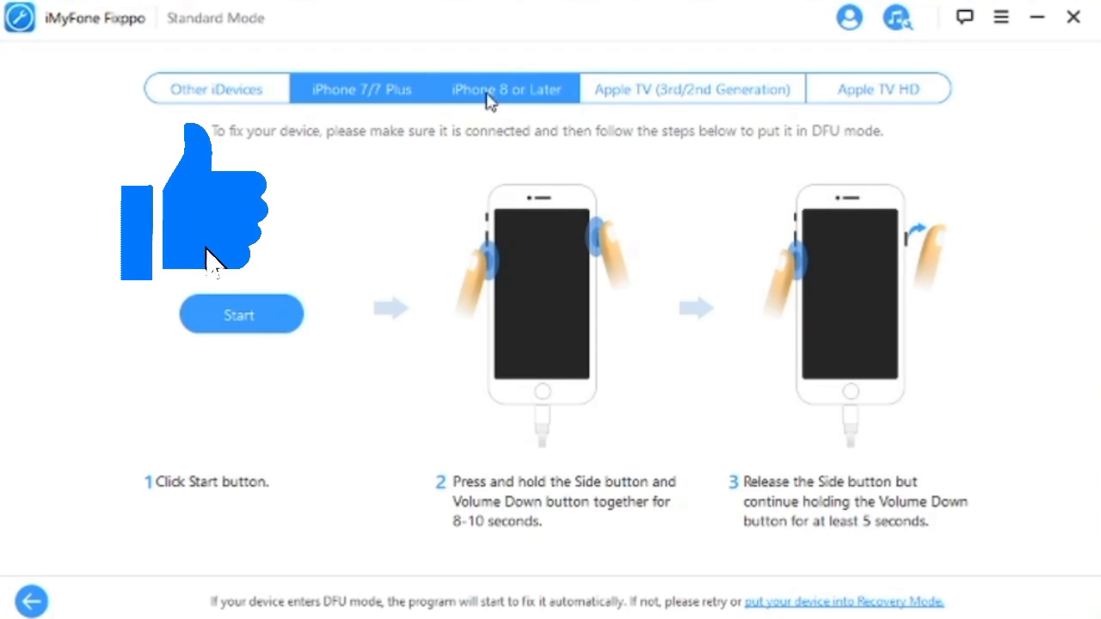
# Step: View guides for iPhone 8 or later, Apple TV (3rd/2nd Generation), and Apple TV HD
pyautogui.click(507, 89)
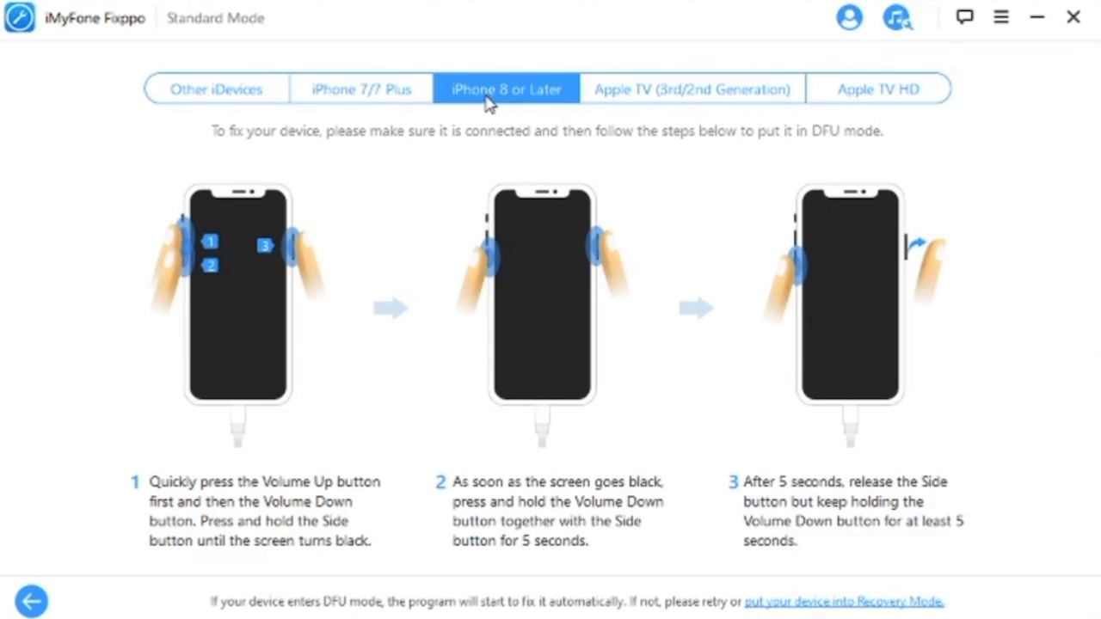
pyautogui.moveTo(481, 111)
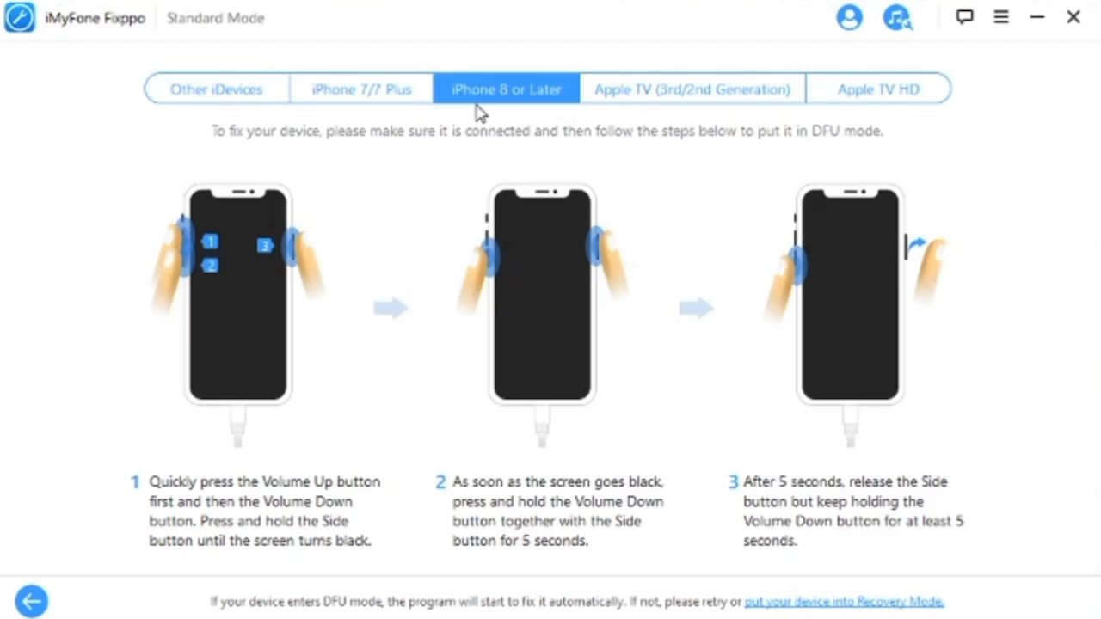
pyautogui.moveTo(474, 119)
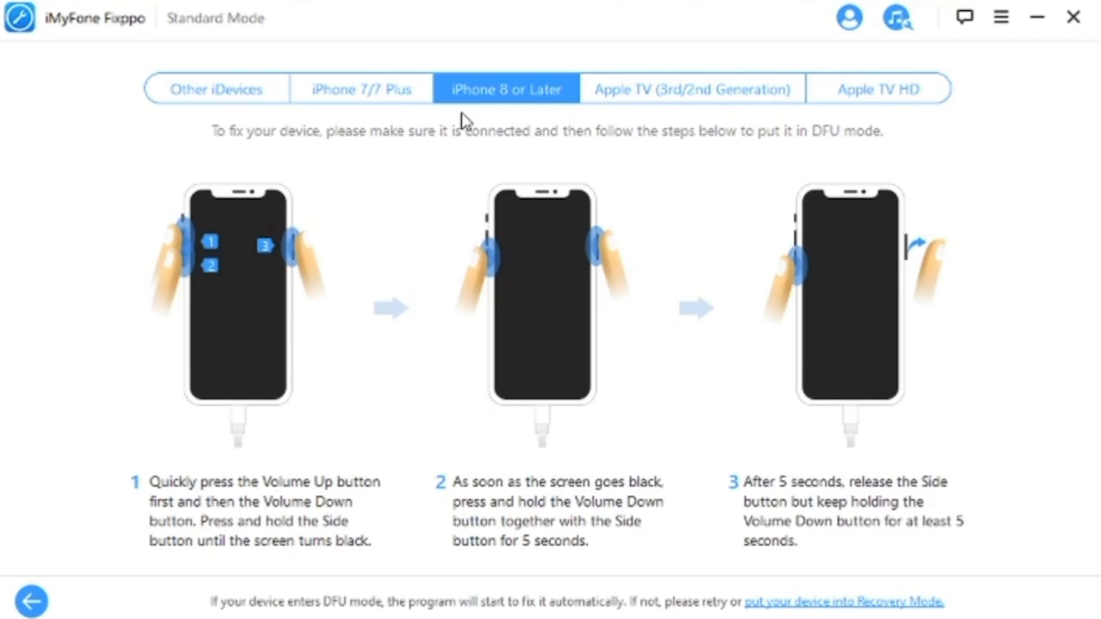
pyautogui.moveTo(463, 121)
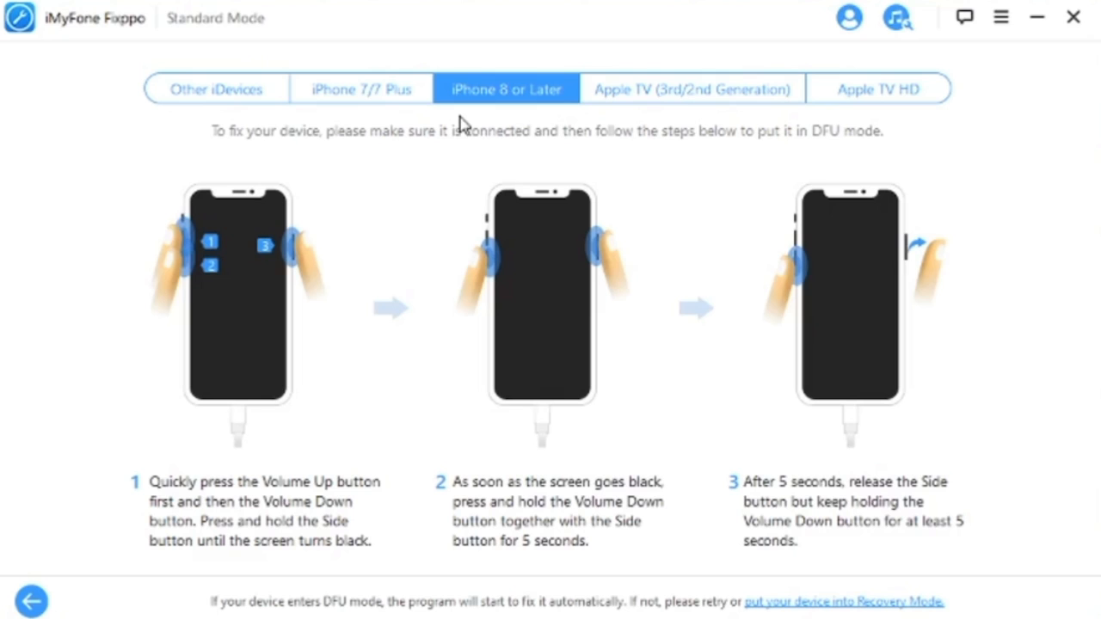
pyautogui.moveTo(460, 128)
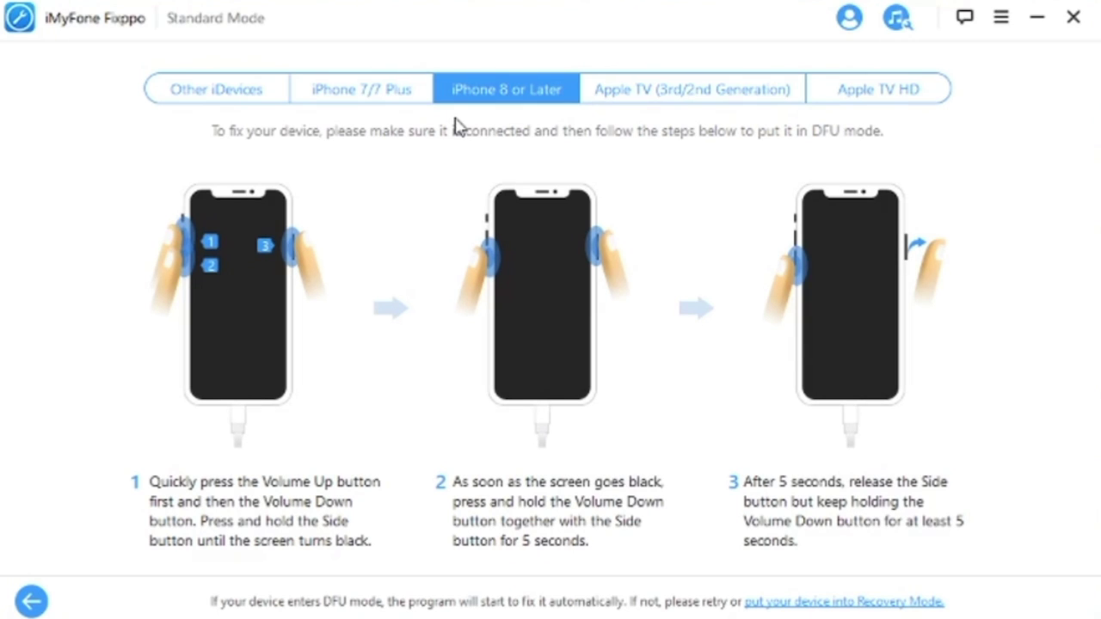
pyautogui.moveTo(692, 89)
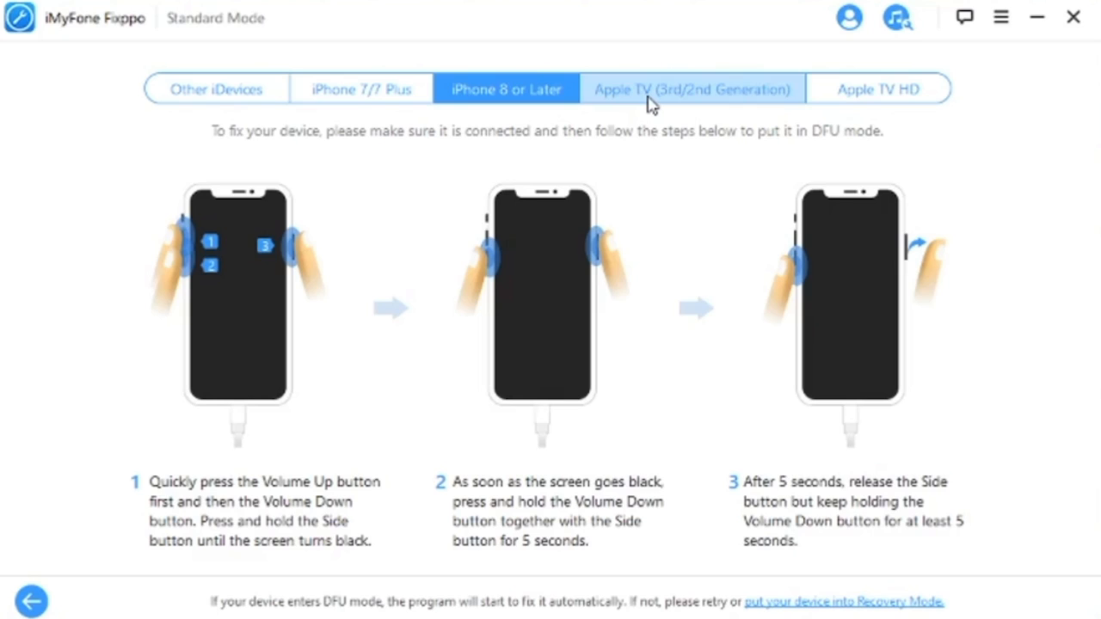
pyautogui.click(693, 89)
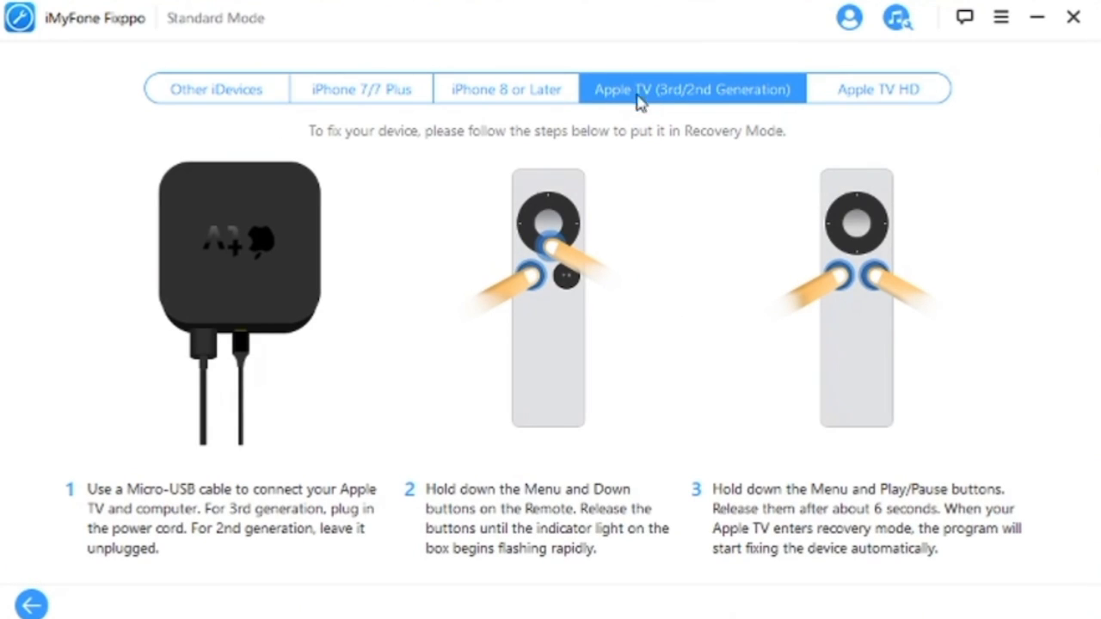
pyautogui.moveTo(559, 506)
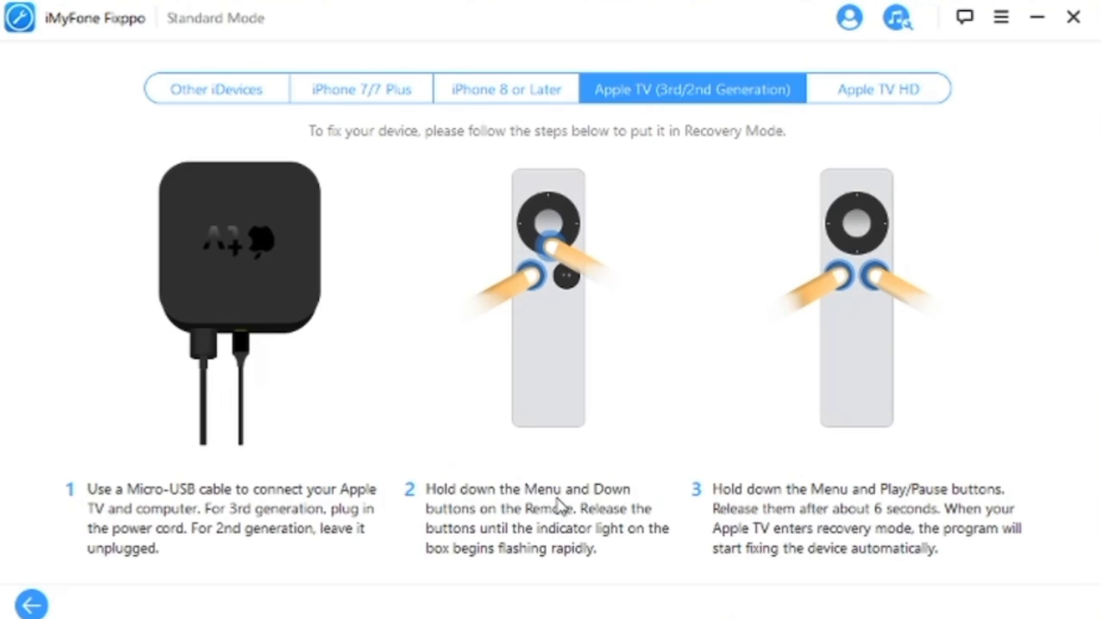
pyautogui.moveTo(559, 471)
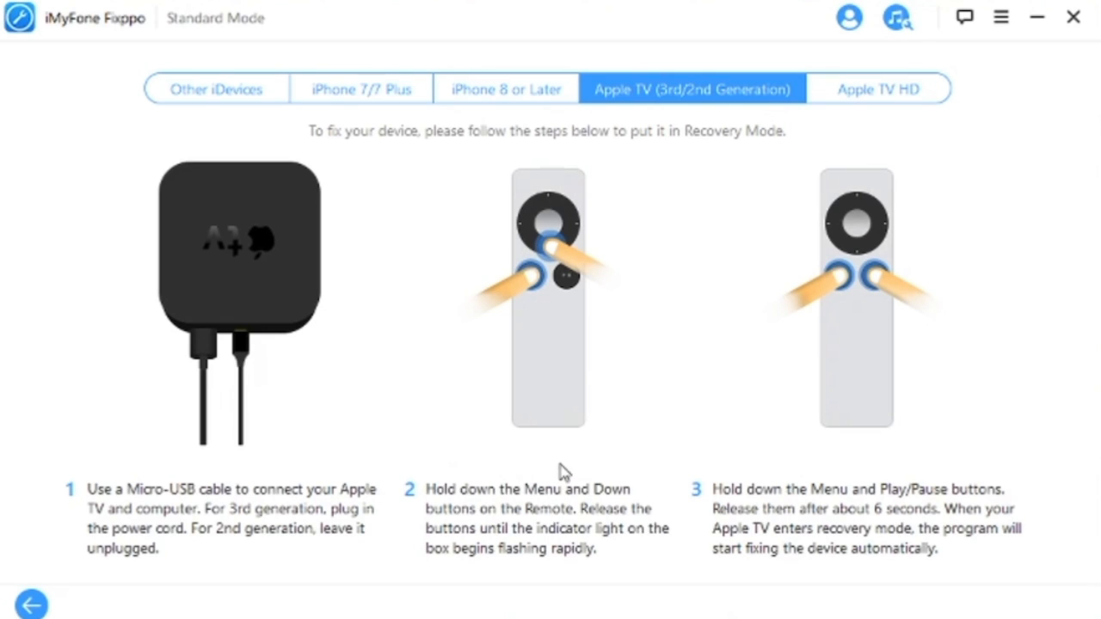
pyautogui.click(879, 89)
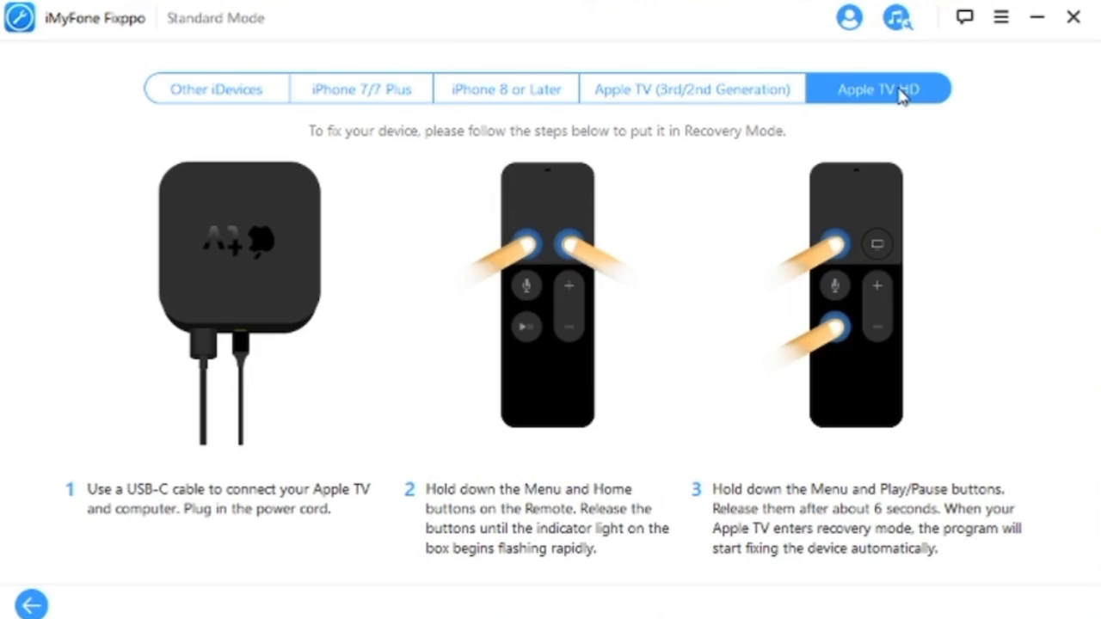
pyautogui.moveTo(882, 120)
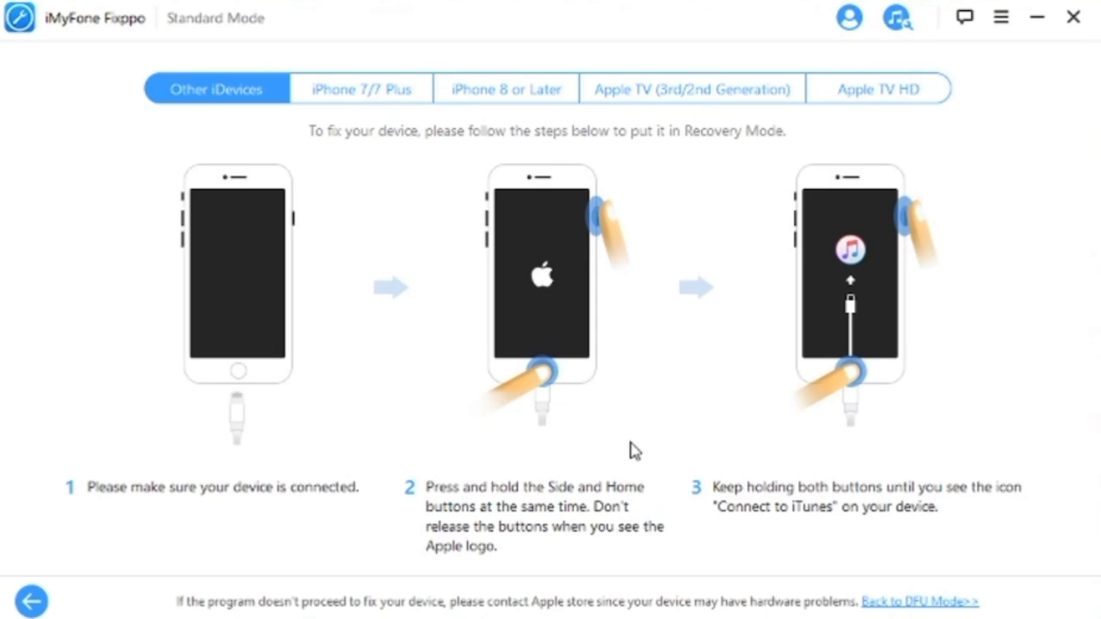
pyautogui.moveTo(621, 405)
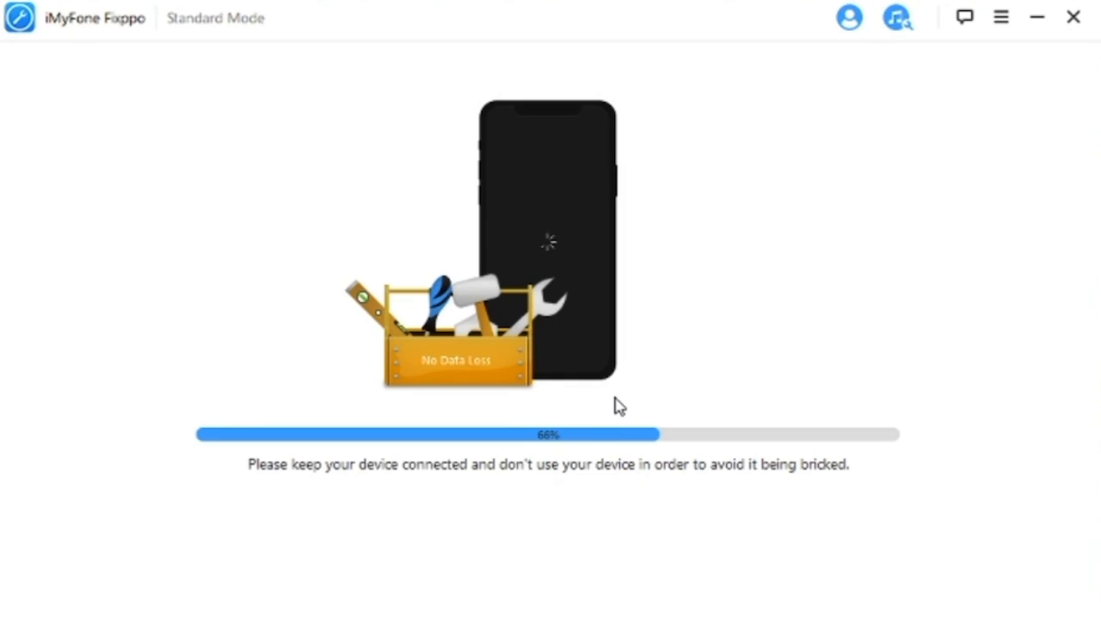
pyautogui.moveTo(964, 114)
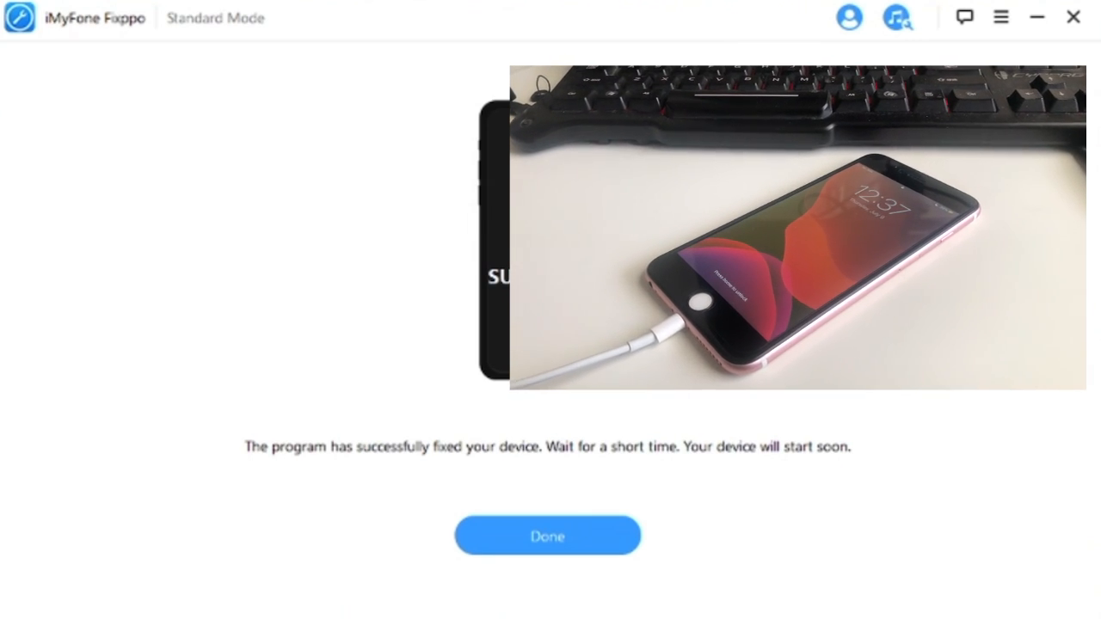
# Step: Click Done on the repair success screen to return to the mode selection screen
pyautogui.click(547, 535)
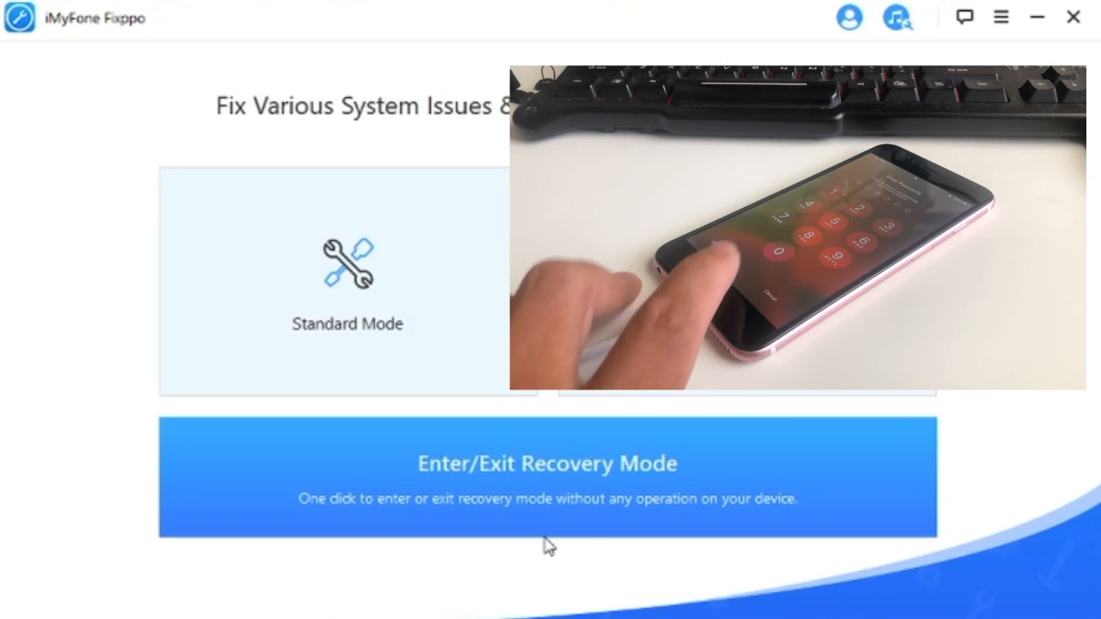
pyautogui.moveTo(957, 488)
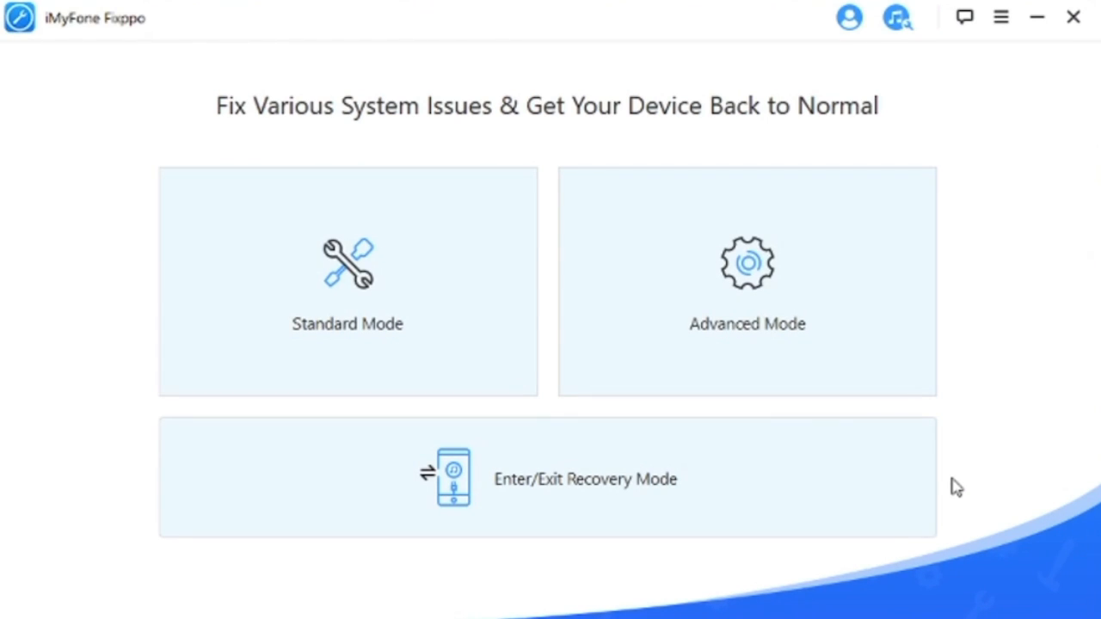
pyautogui.moveTo(778, 496)
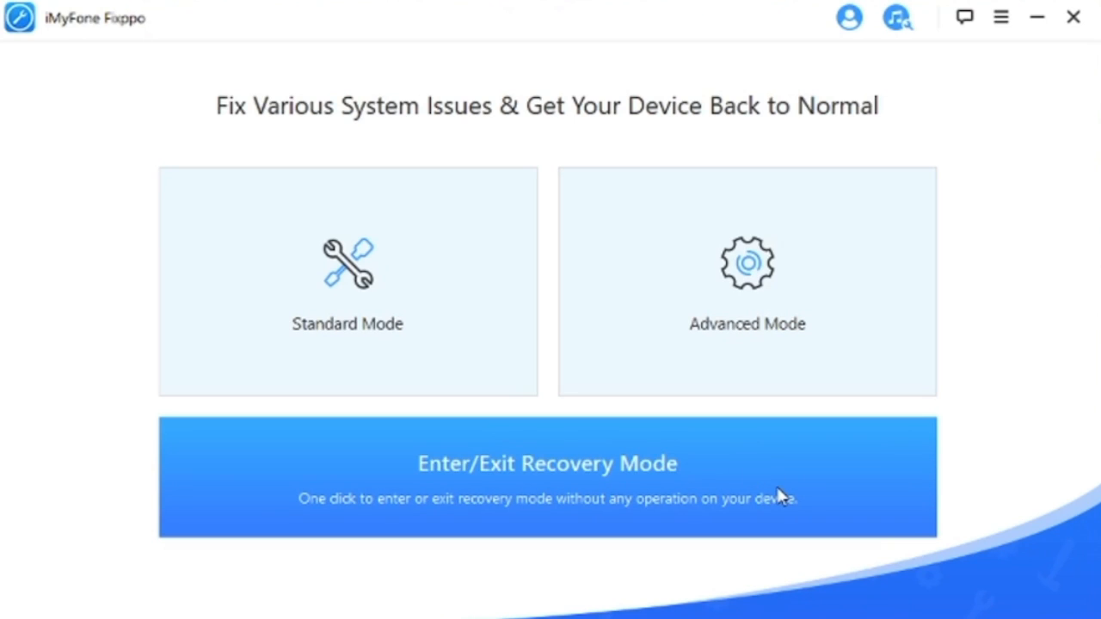
# Step: Open the Enter/Exit Recovery Mode tool and continue with the connected iPhone
pyautogui.click(548, 478)
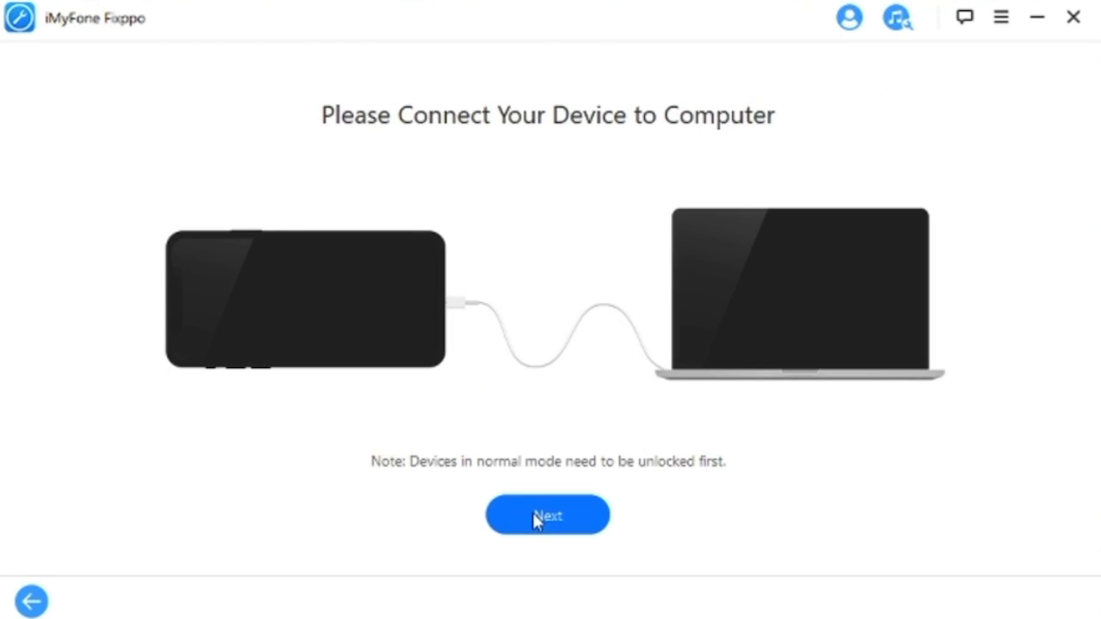
pyautogui.click(547, 515)
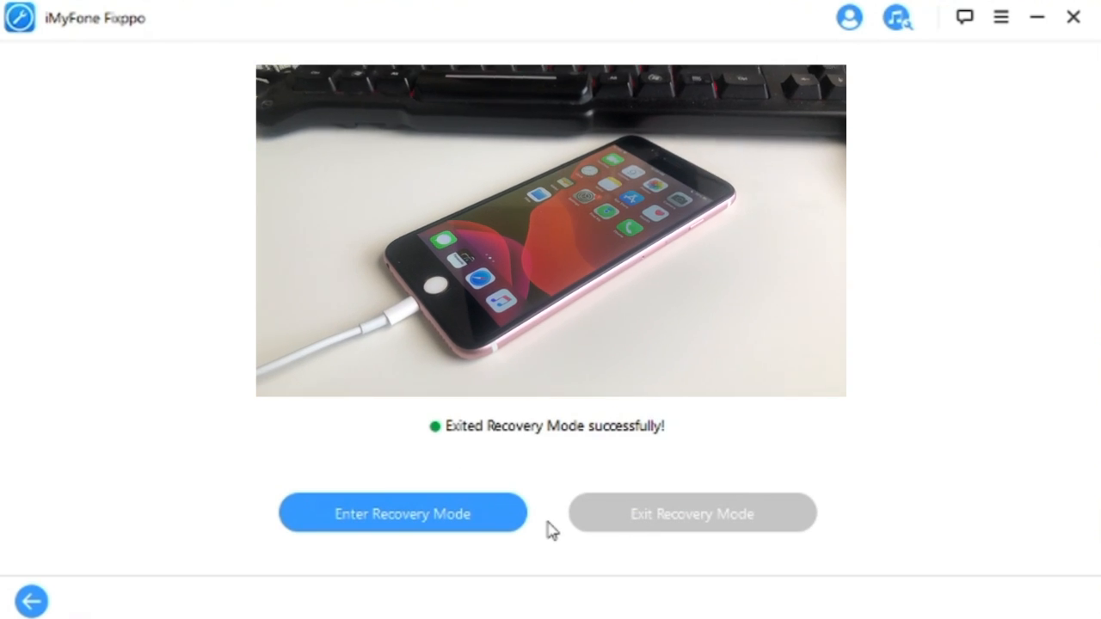
# Step: Enter recovery mode on the iPhone, then exit recovery mode
pyautogui.click(402, 513)
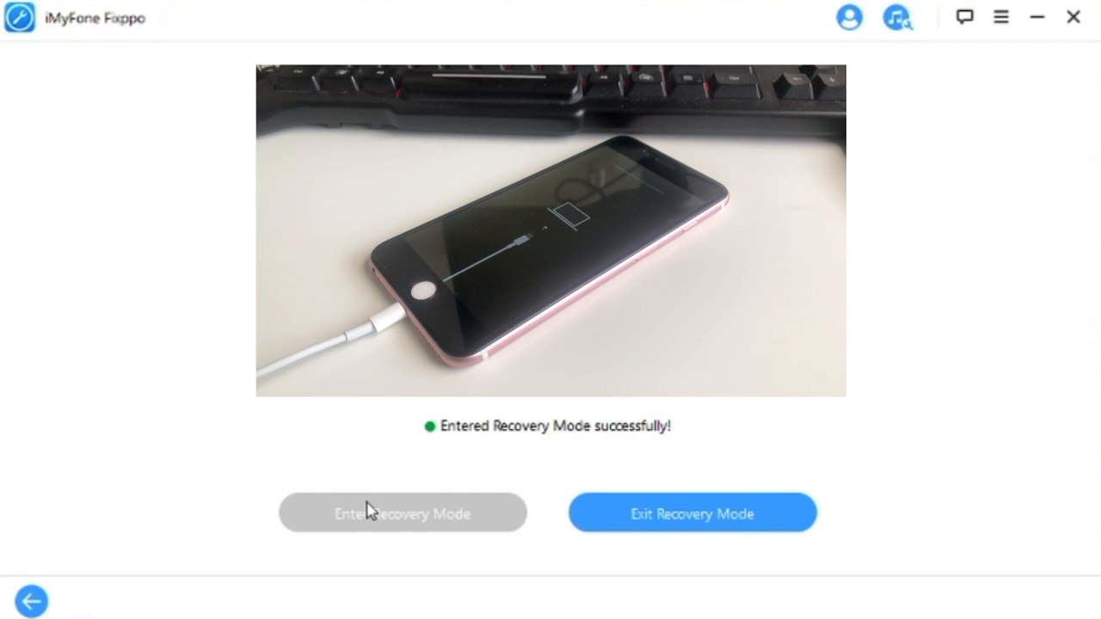
pyautogui.click(692, 513)
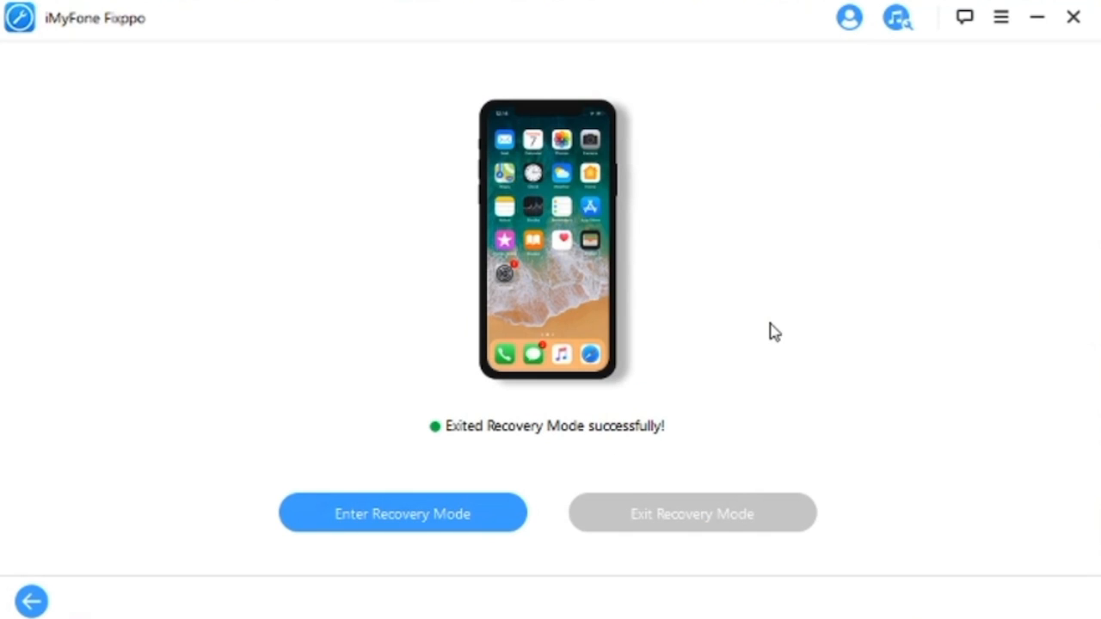
pyautogui.moveTo(721, 310)
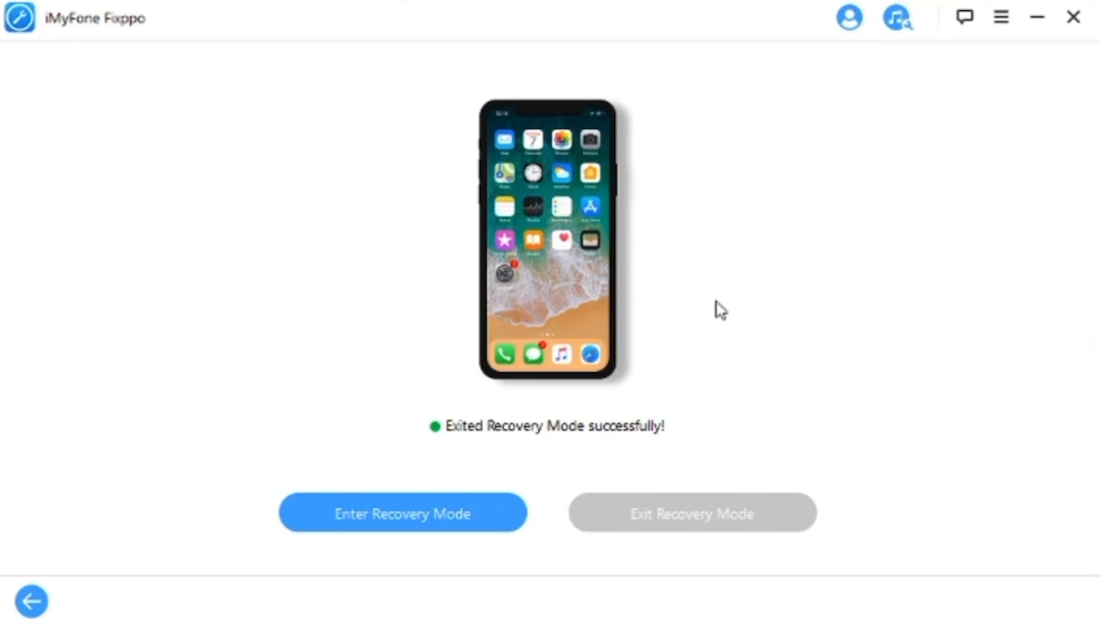